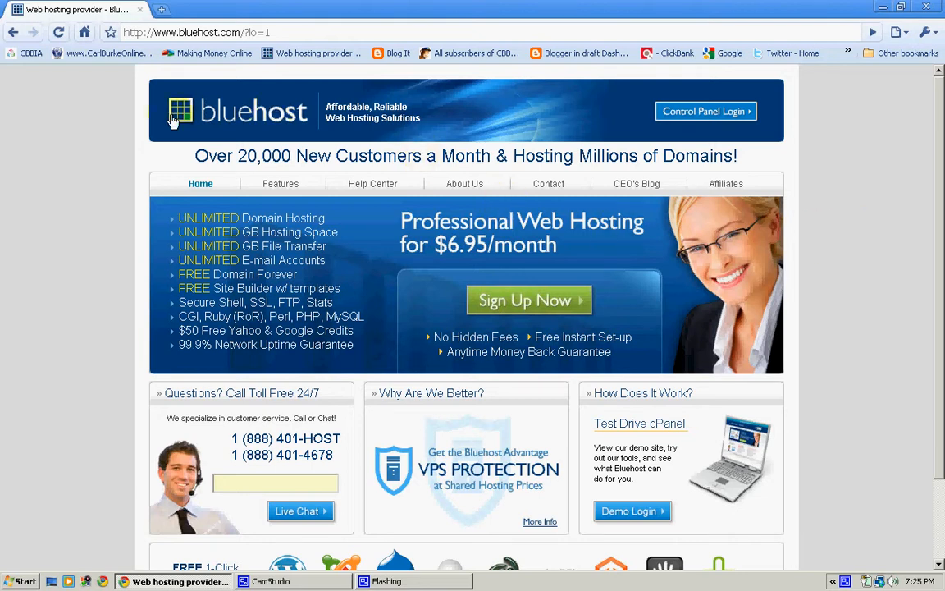
pyautogui.moveTo(918, 190)
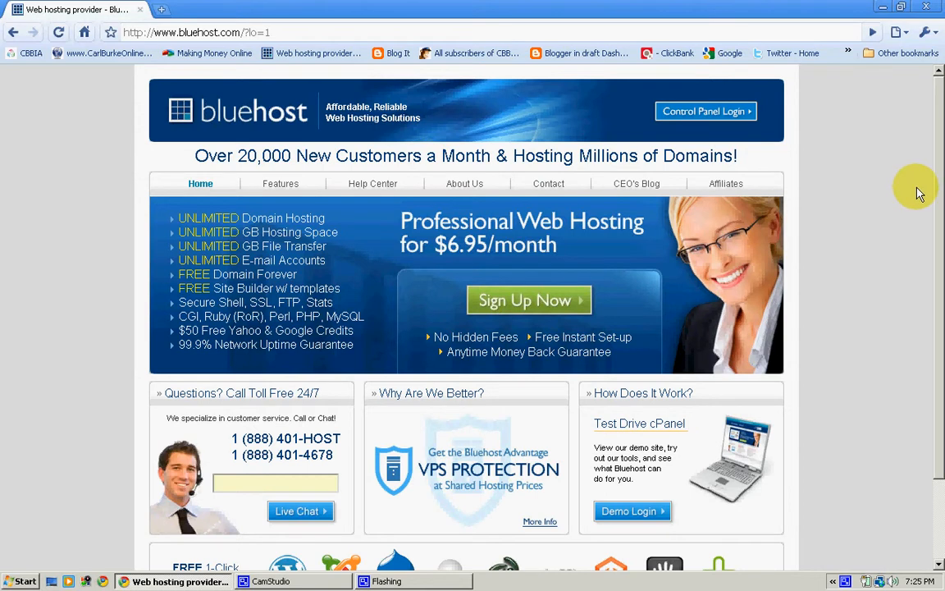
# - Sign in via Control Panel Login to reach the cPanel dashboard
pyautogui.scroll(-3)
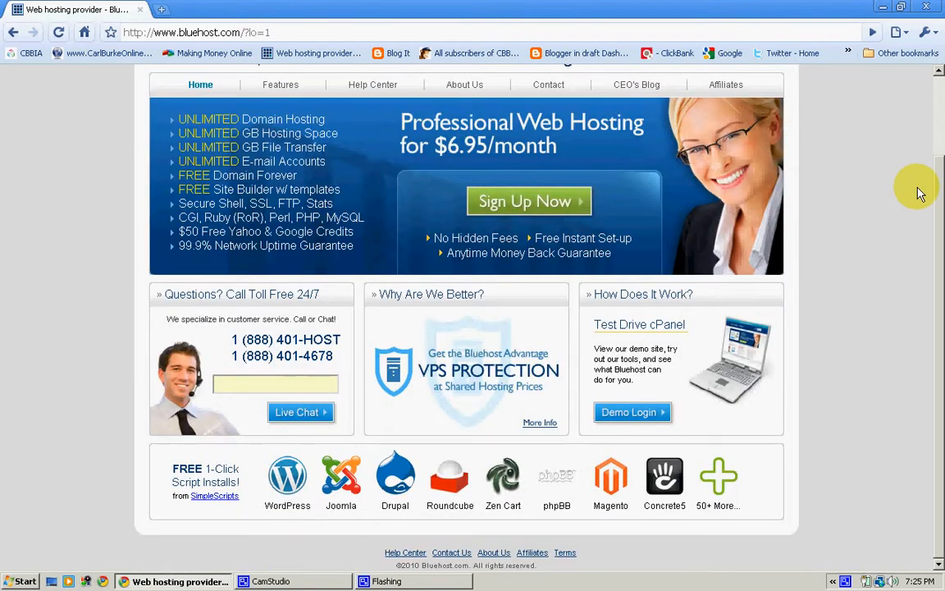
pyautogui.moveTo(906, 395)
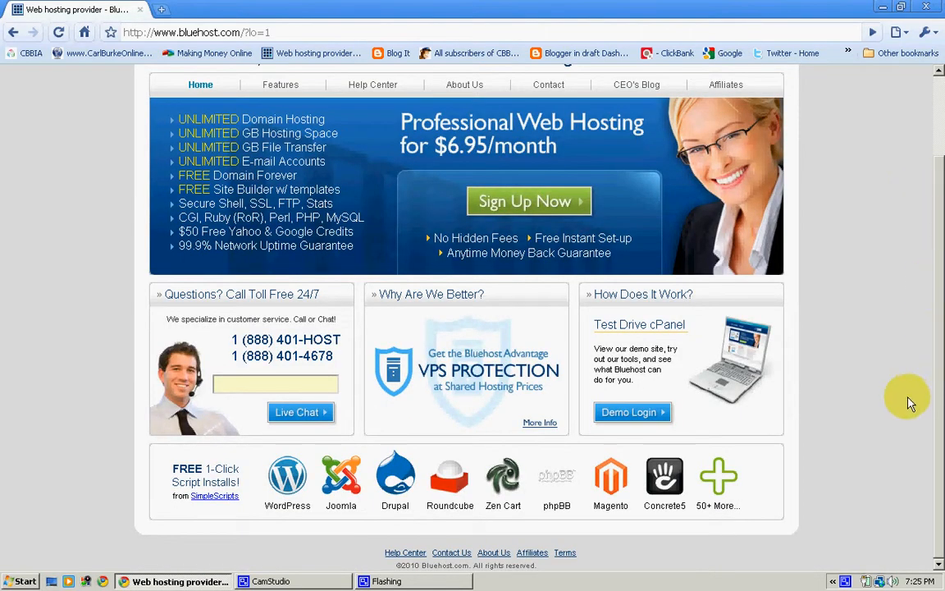
pyautogui.moveTo(51, 453)
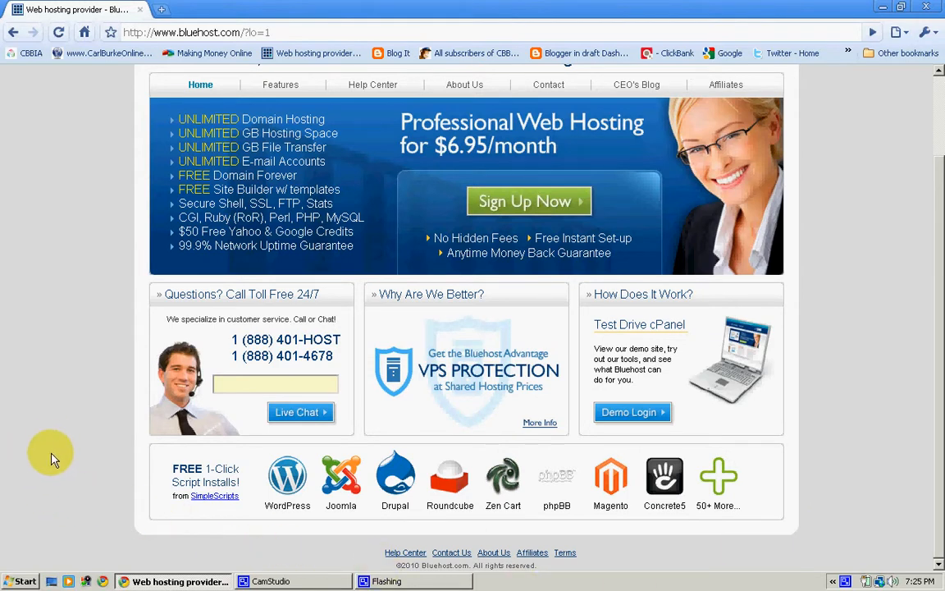
pyautogui.moveTo(193, 552)
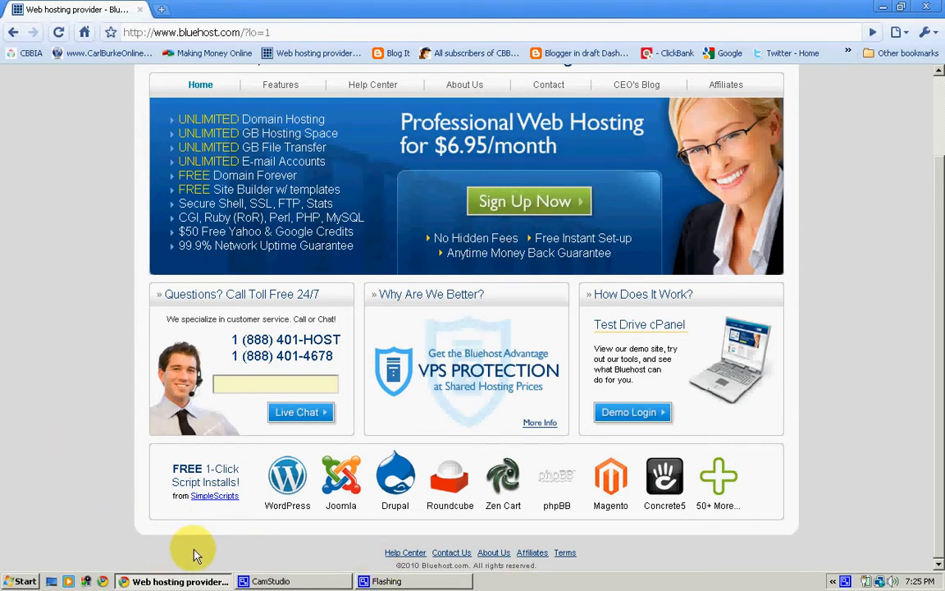
pyautogui.moveTo(323, 540)
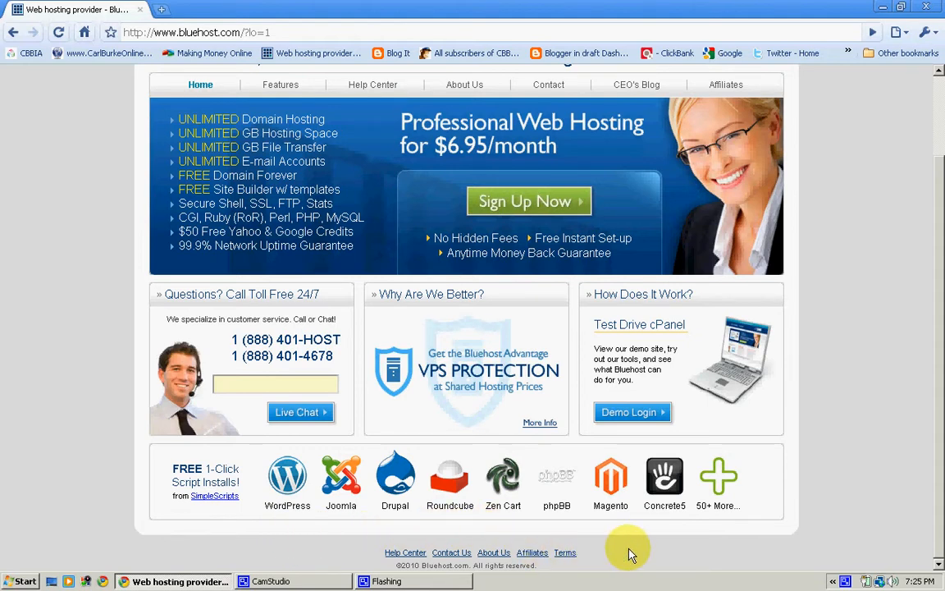
pyautogui.moveTo(871, 435)
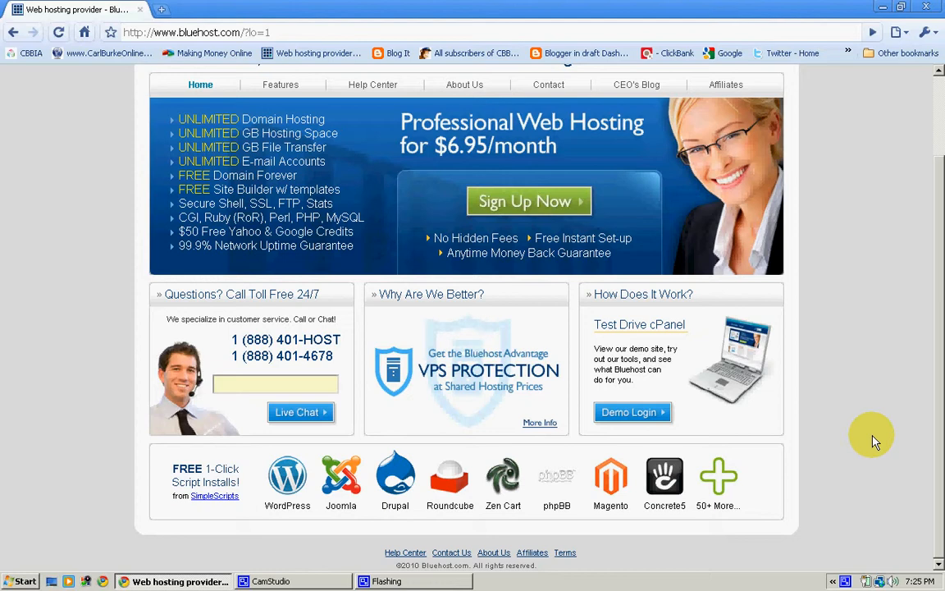
pyautogui.moveTo(916, 244)
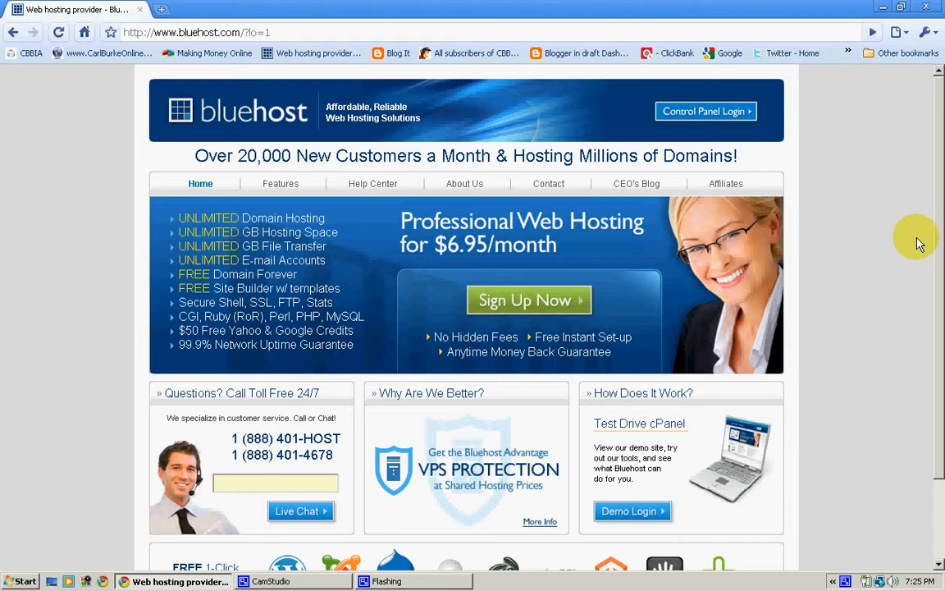
pyautogui.click(704, 111)
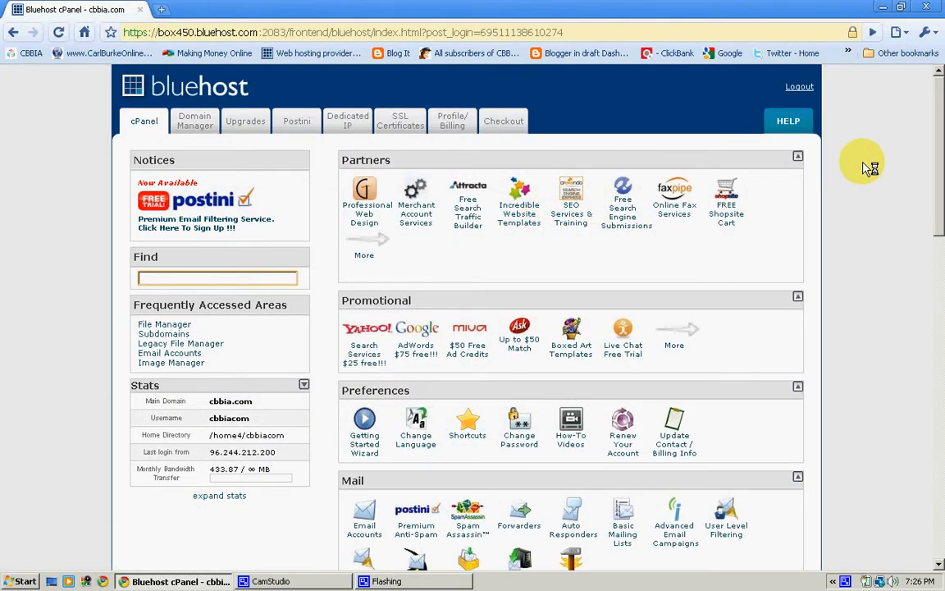
pyautogui.scroll(-3)
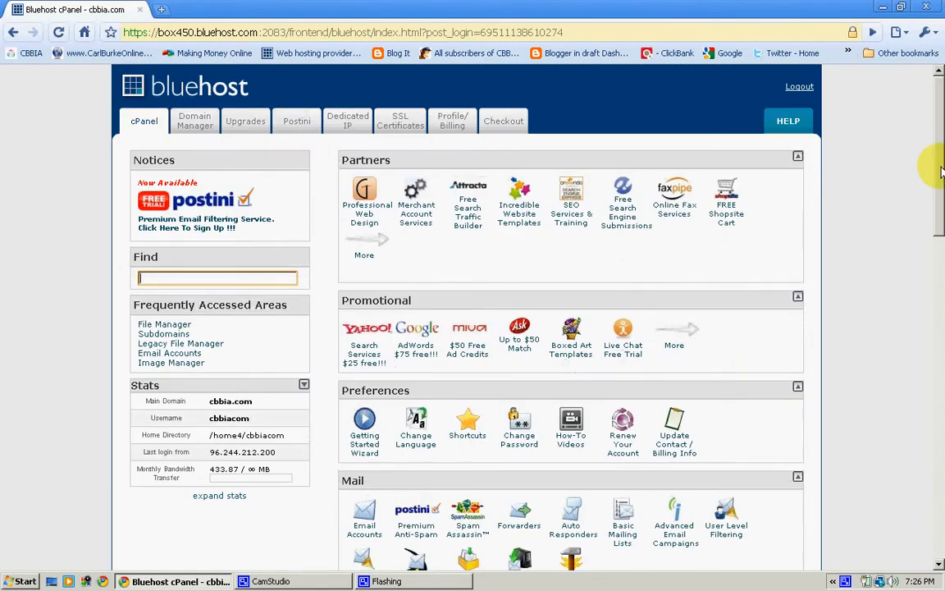
pyautogui.scroll(-3)
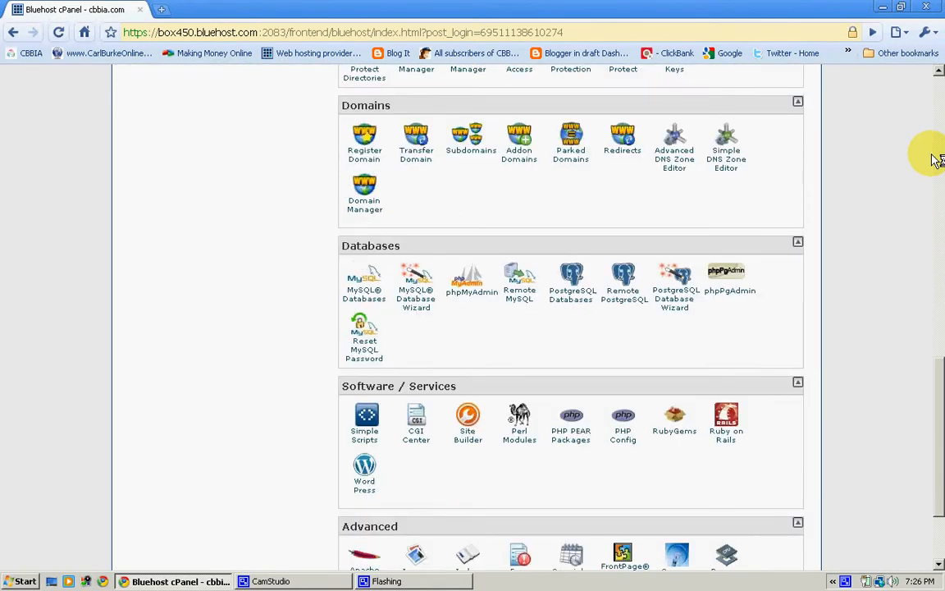
pyautogui.moveTo(866, 223)
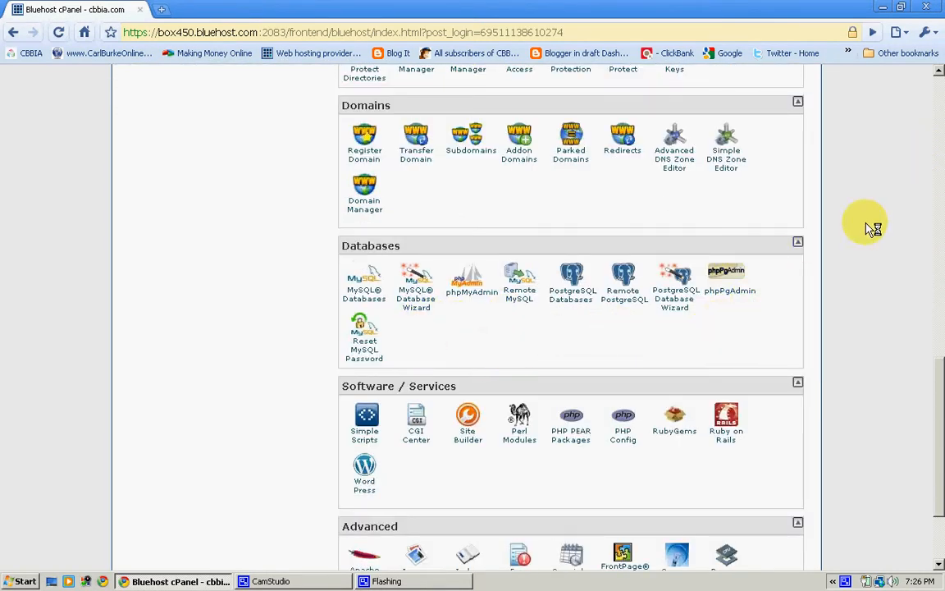
pyautogui.scroll(-3)
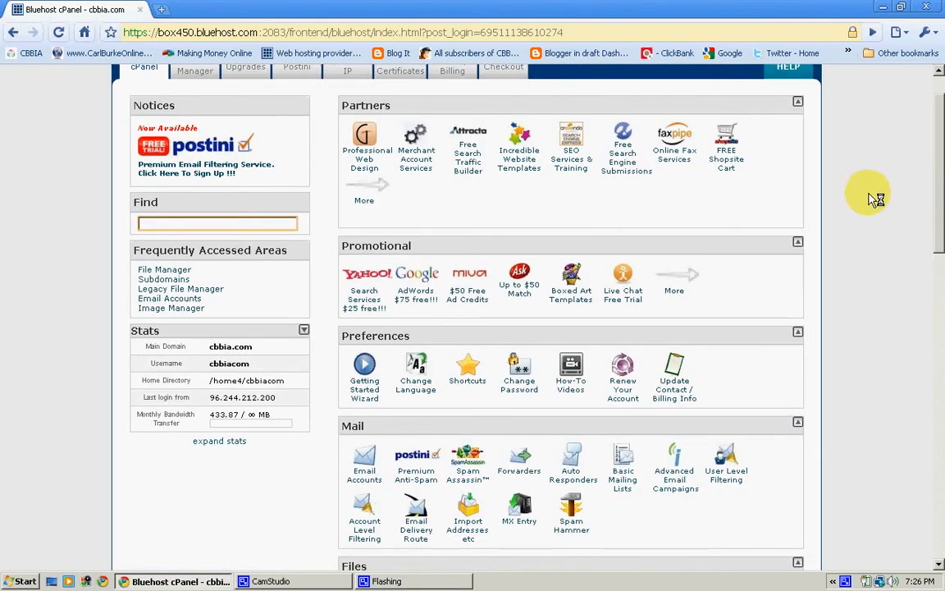
pyautogui.moveTo(418, 207)
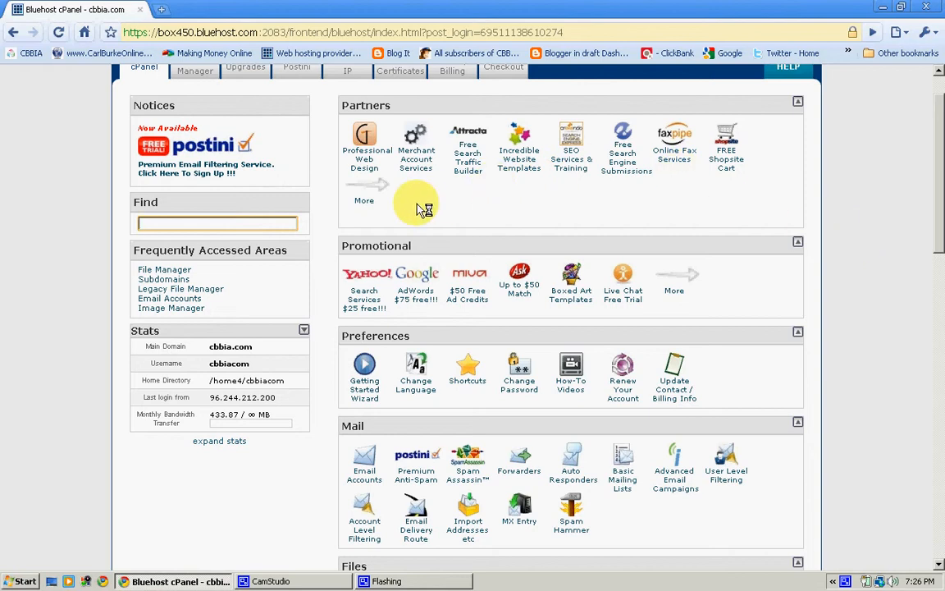
pyautogui.moveTo(390, 385)
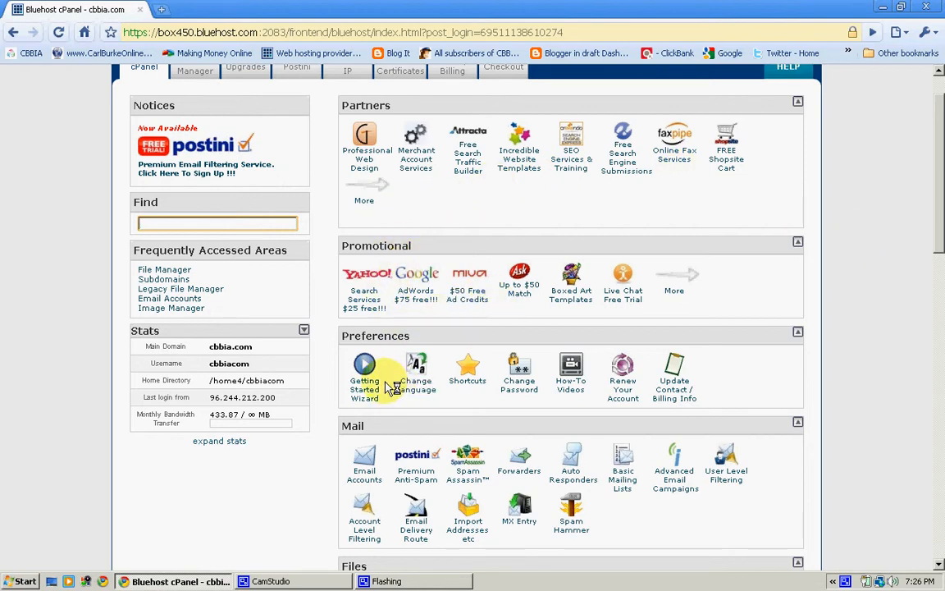
pyautogui.scroll(-3)
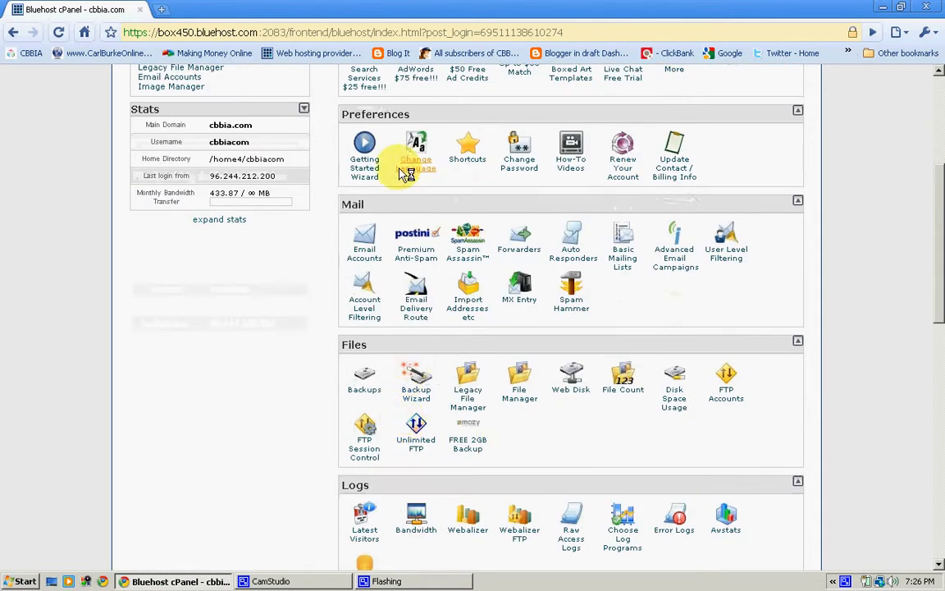
pyautogui.moveTo(390, 456)
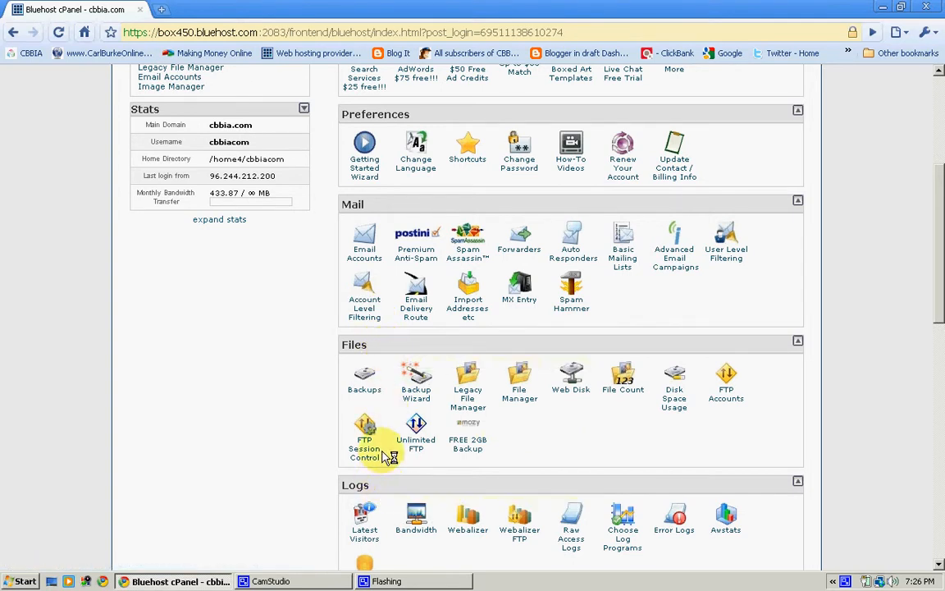
pyautogui.scroll(-3)
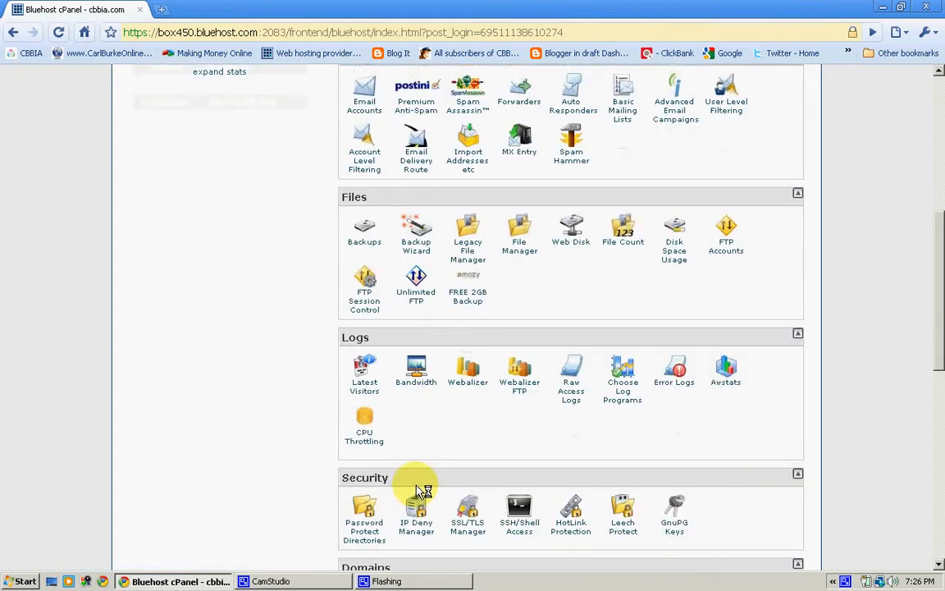
pyautogui.scroll(-3)
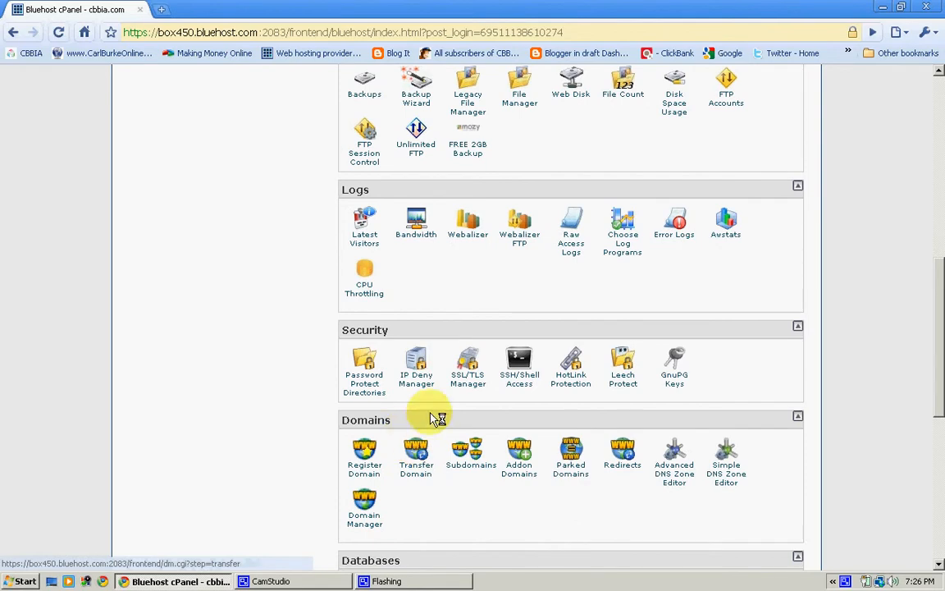
pyautogui.scroll(-3)
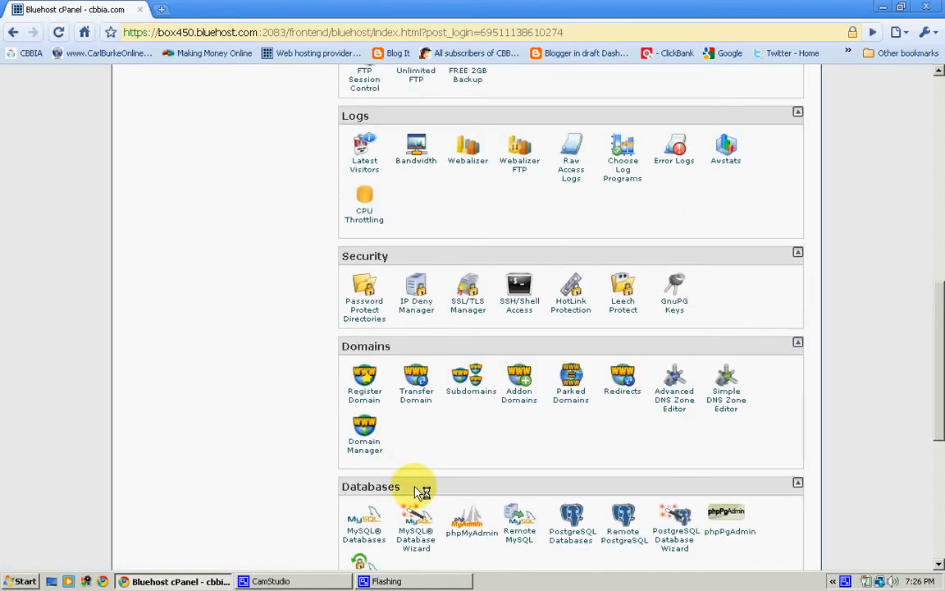
pyautogui.scroll(-3)
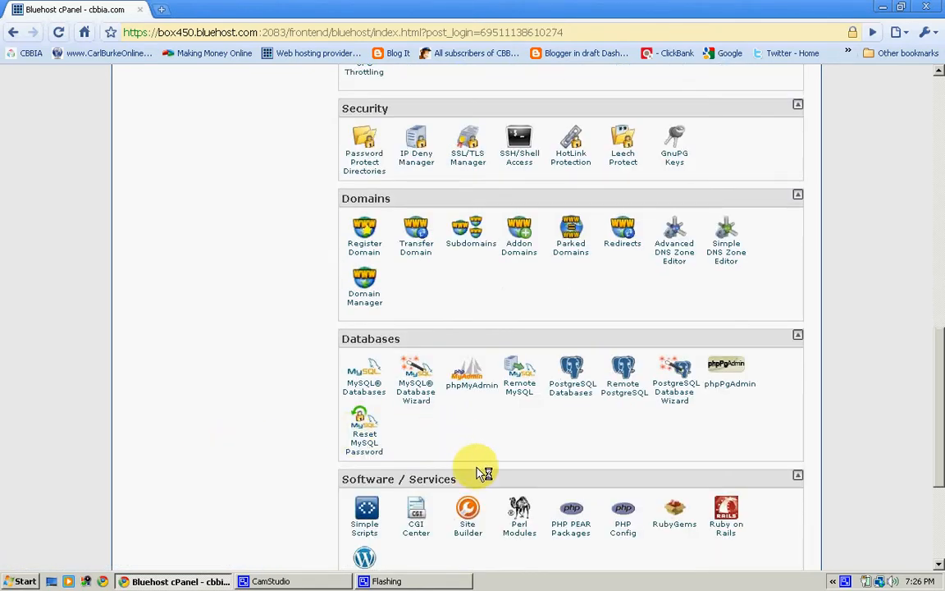
pyautogui.scroll(-3)
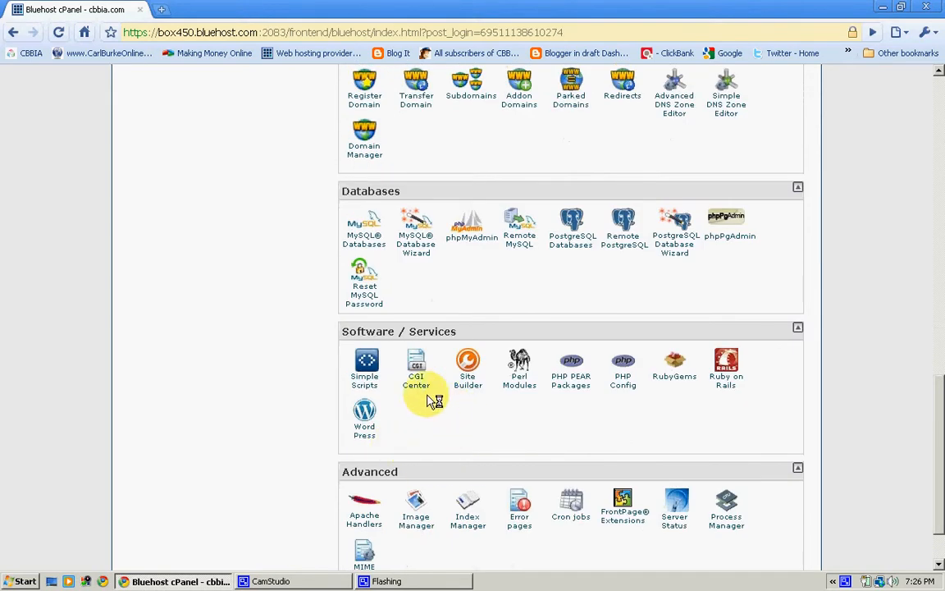
pyautogui.moveTo(915, 292)
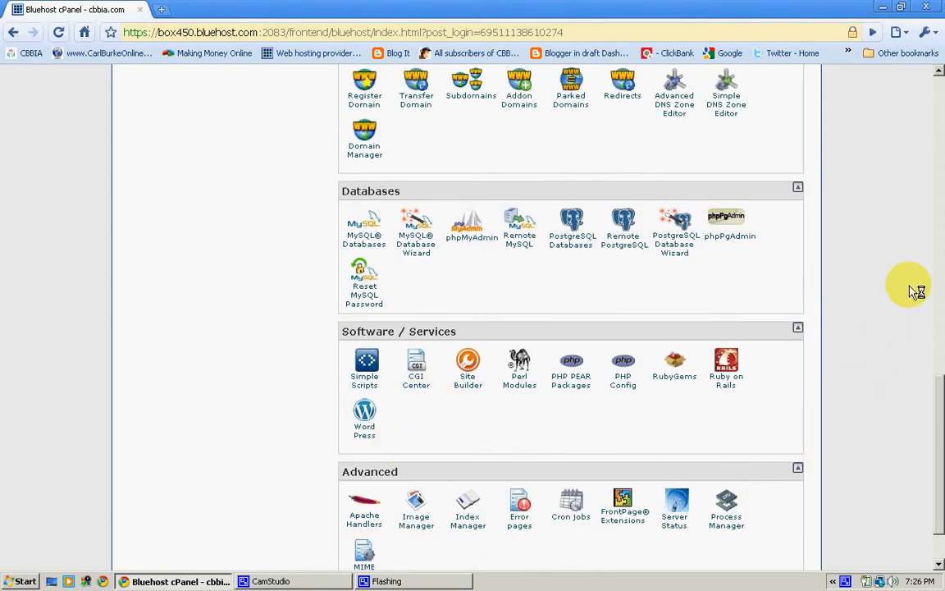
pyautogui.scroll(3)
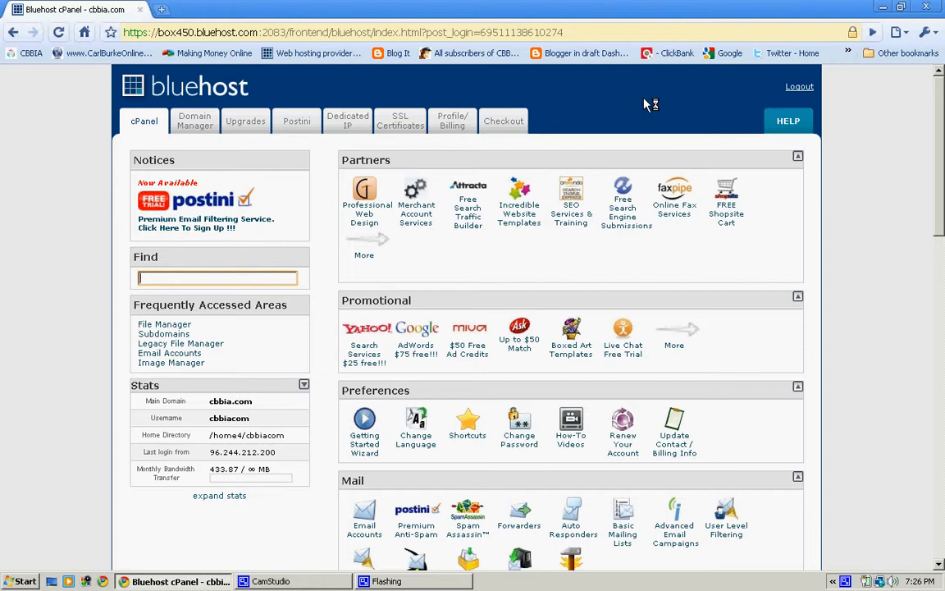
pyautogui.moveTo(703, 97)
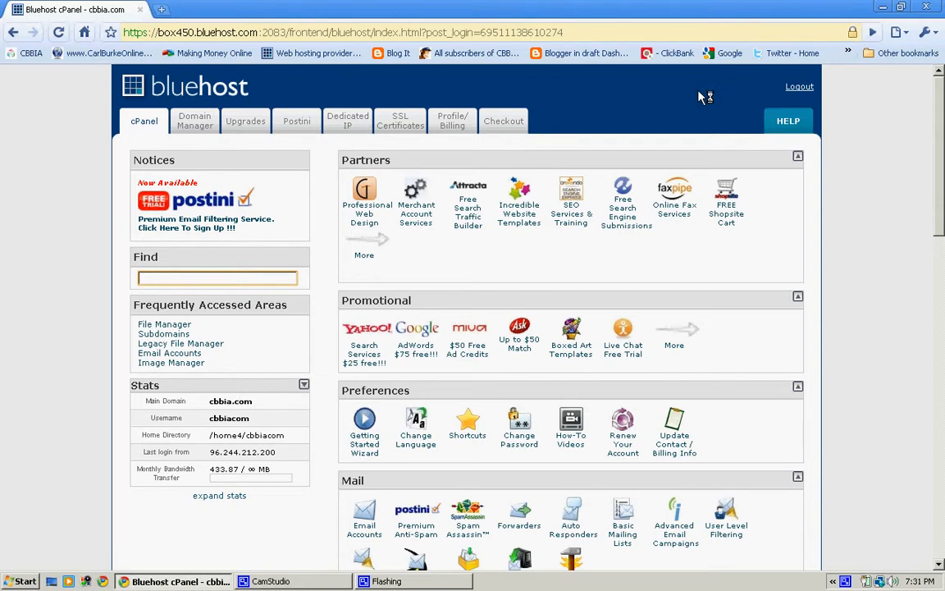
pyautogui.moveTo(397, 246)
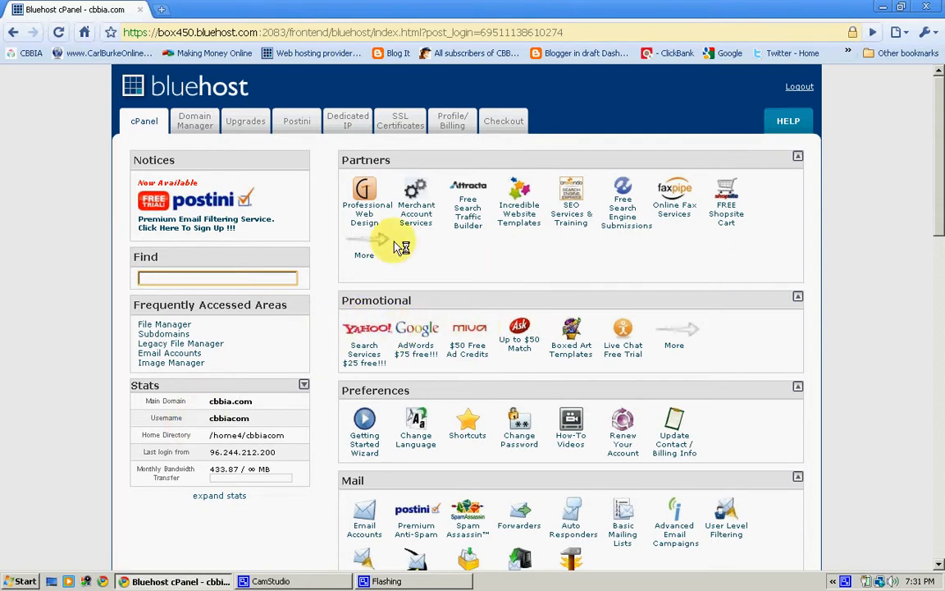
pyautogui.moveTo(328, 298)
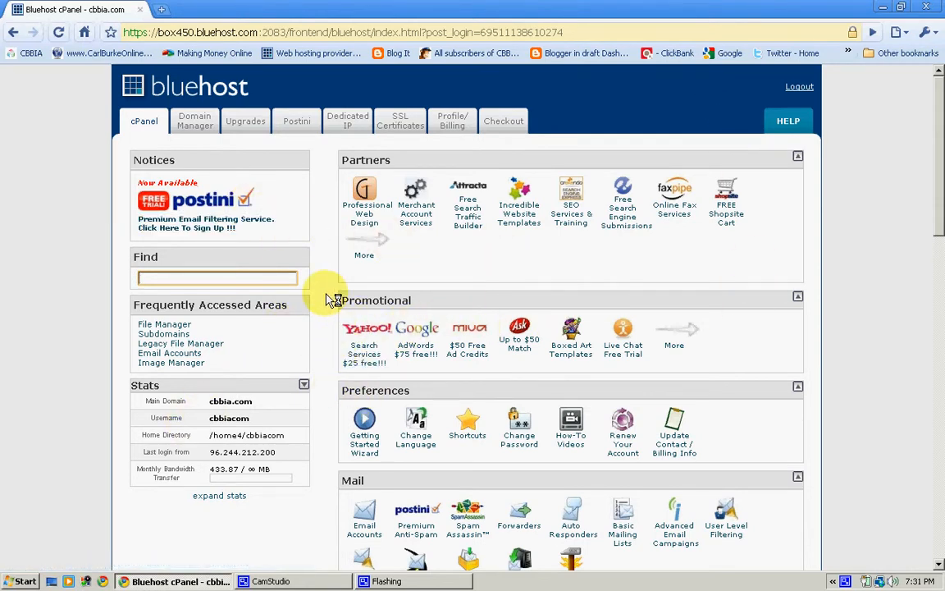
# - Scroll through the expanded stats showing disk usage, databases and server versions
pyautogui.scroll(-3)
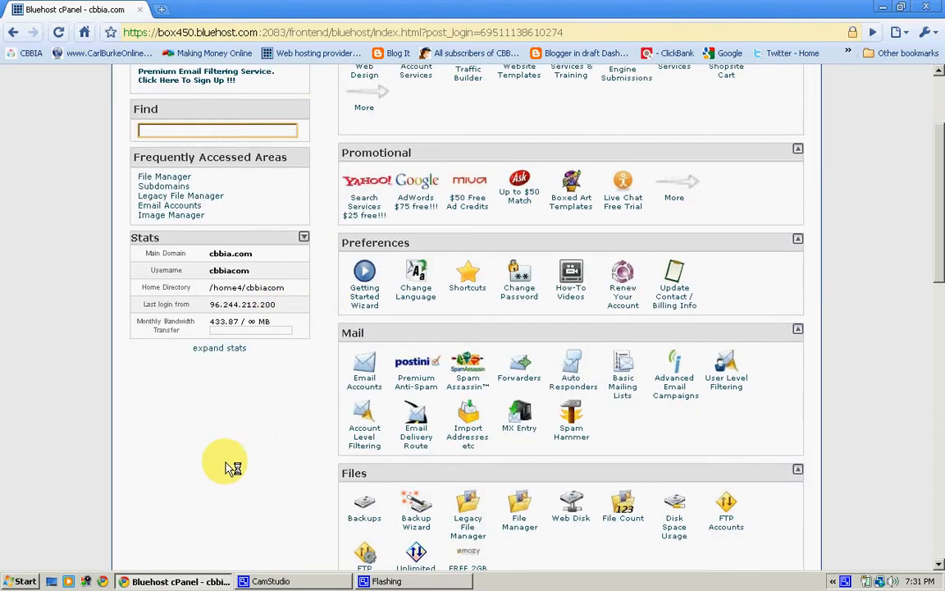
pyautogui.moveTo(303, 237)
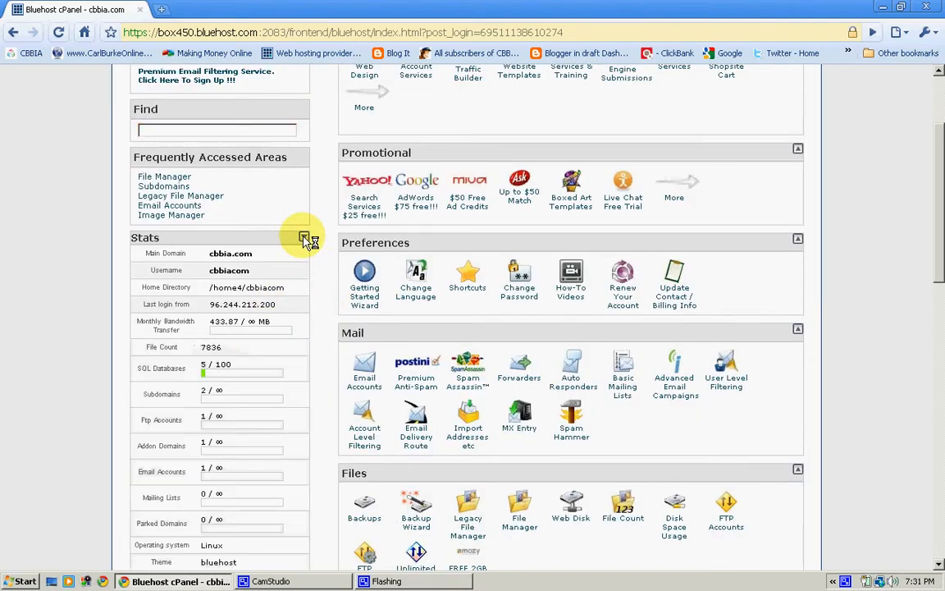
pyautogui.moveTo(41, 254)
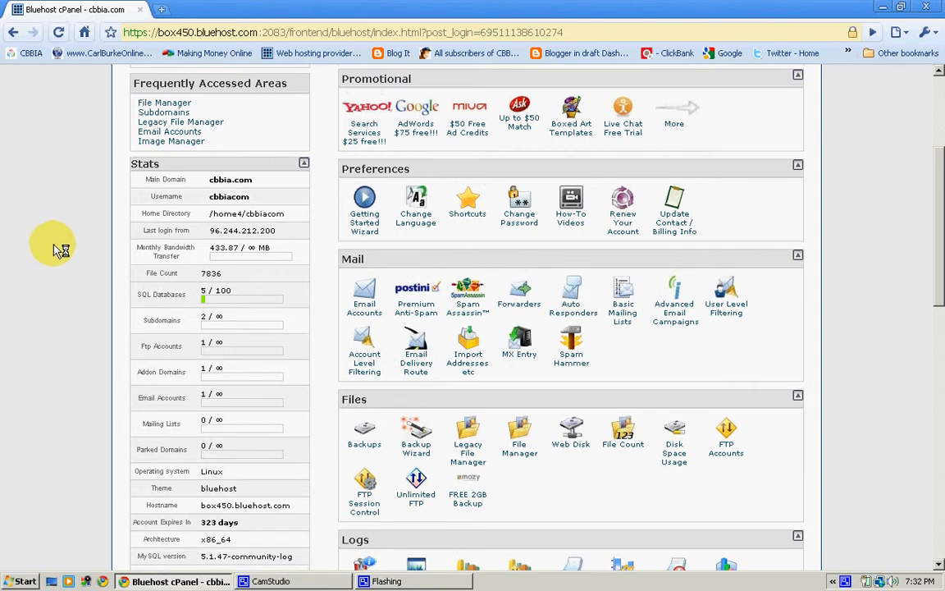
pyautogui.scroll(-3)
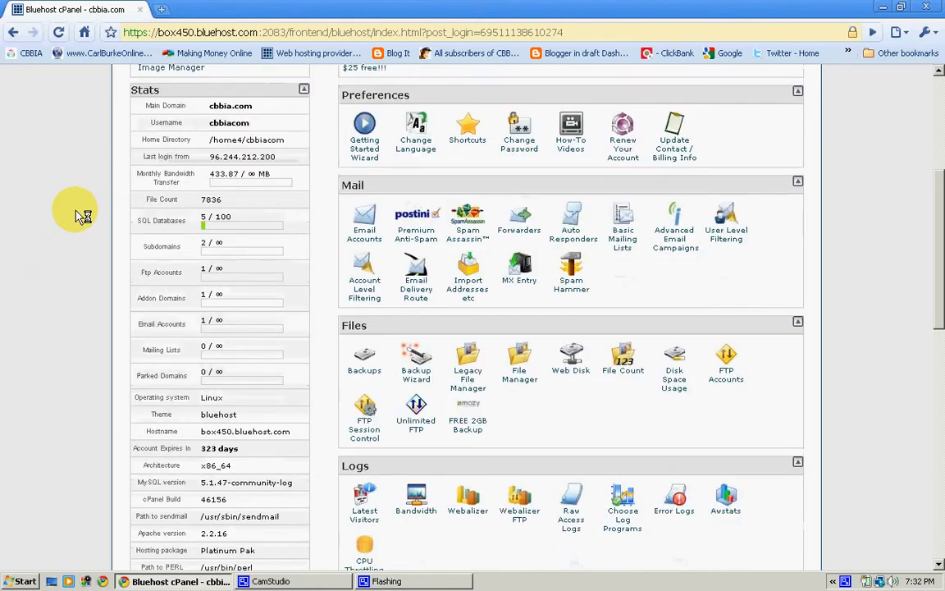
pyautogui.scroll(-3)
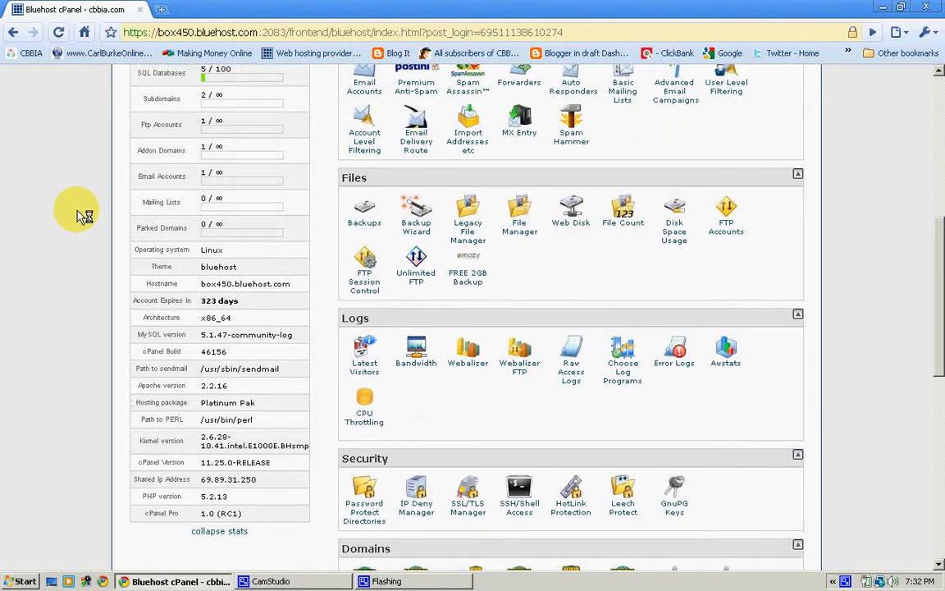
pyautogui.scroll(-3)
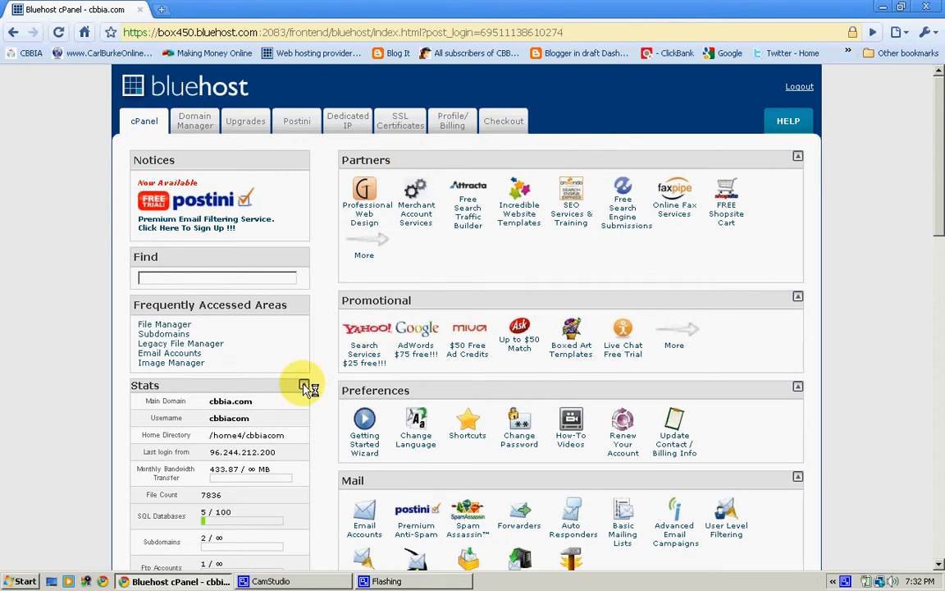
# - Collapse the stats to the brief summary and head to the HELP support center
pyautogui.click(305, 384)
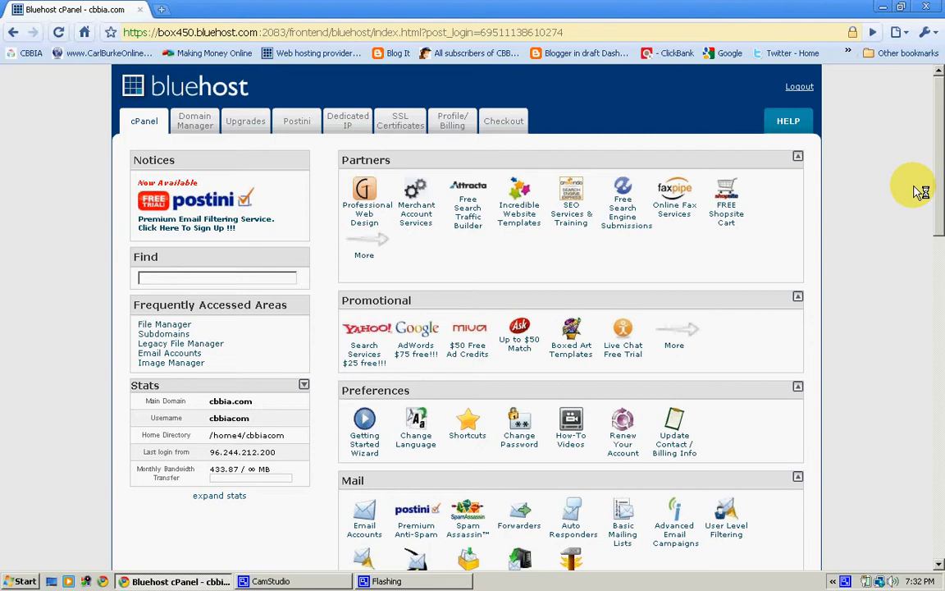
pyautogui.moveTo(901, 154)
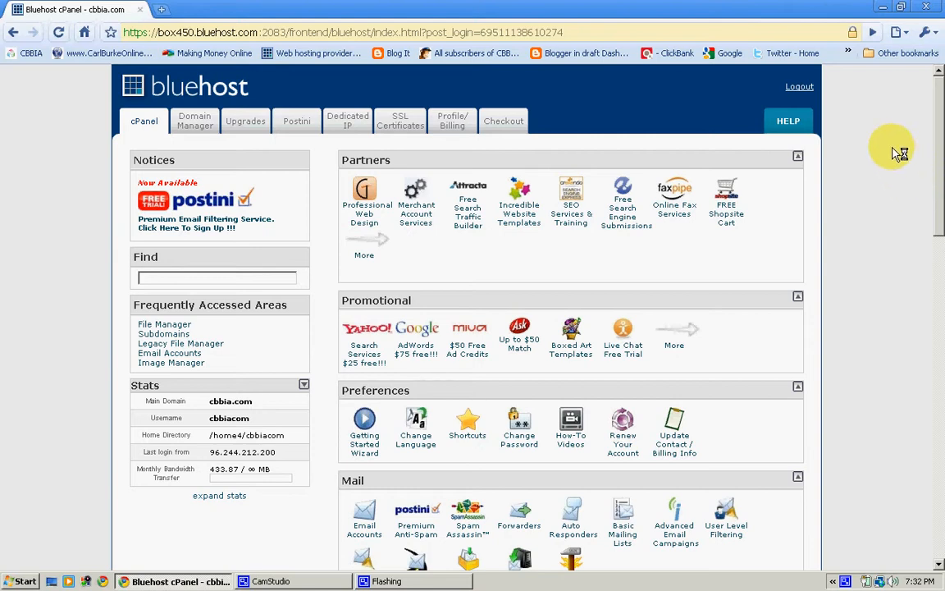
pyautogui.moveTo(857, 114)
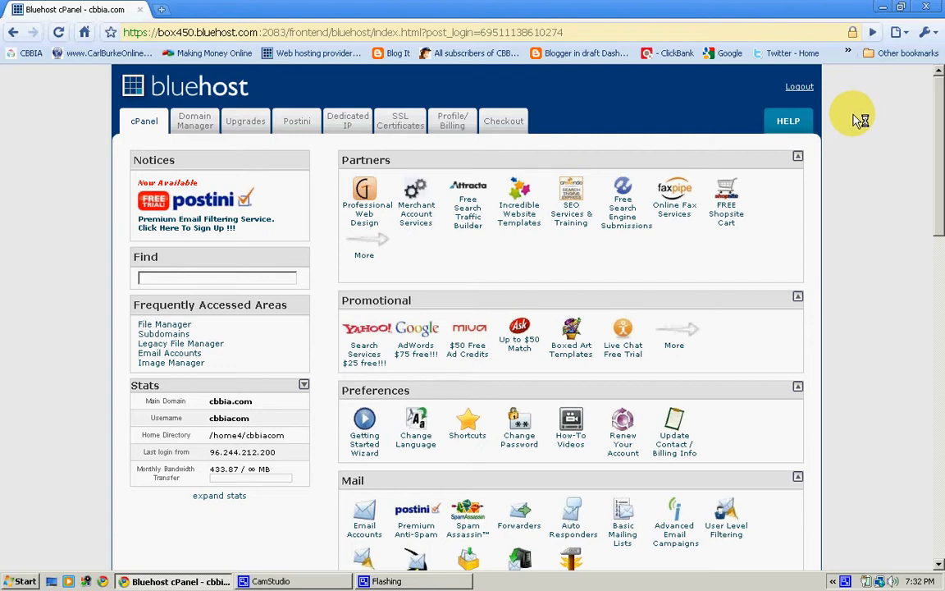
pyautogui.moveTo(902, 106)
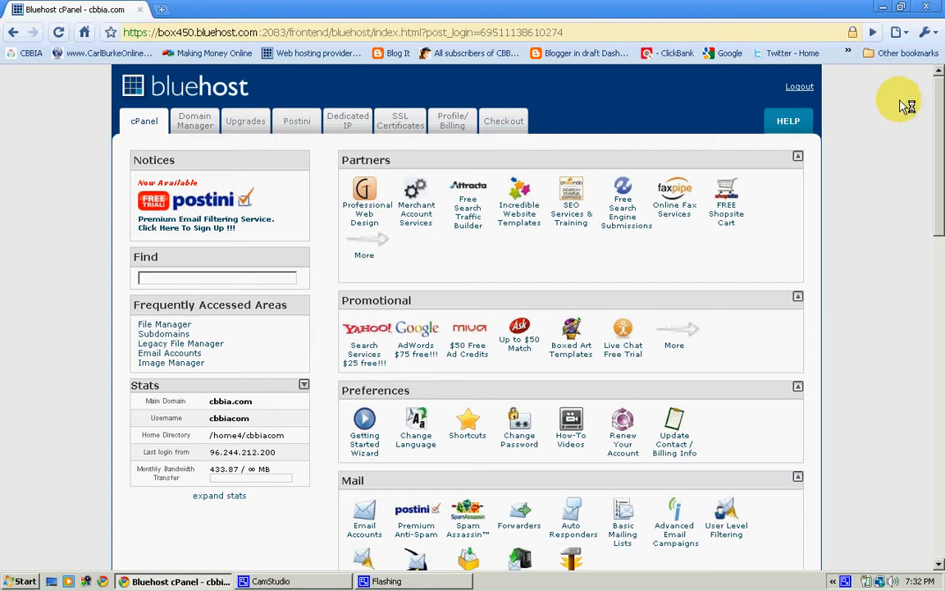
pyautogui.moveTo(912, 110)
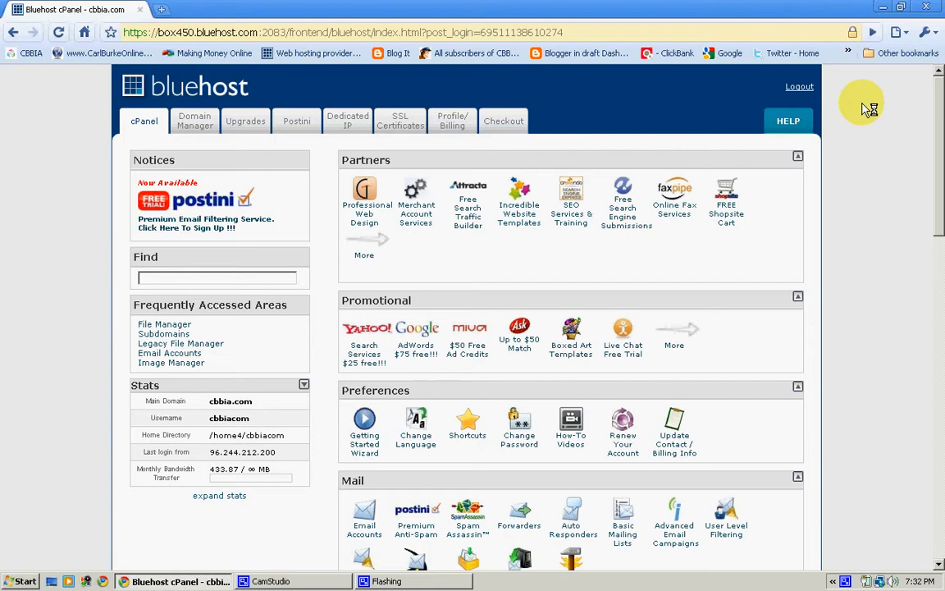
pyautogui.moveTo(861, 106)
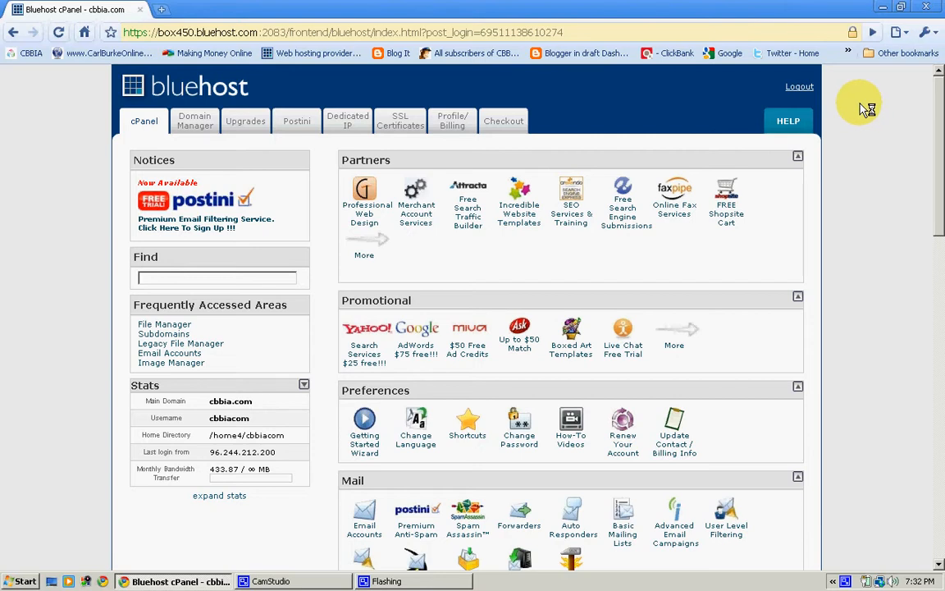
pyautogui.click(788, 121)
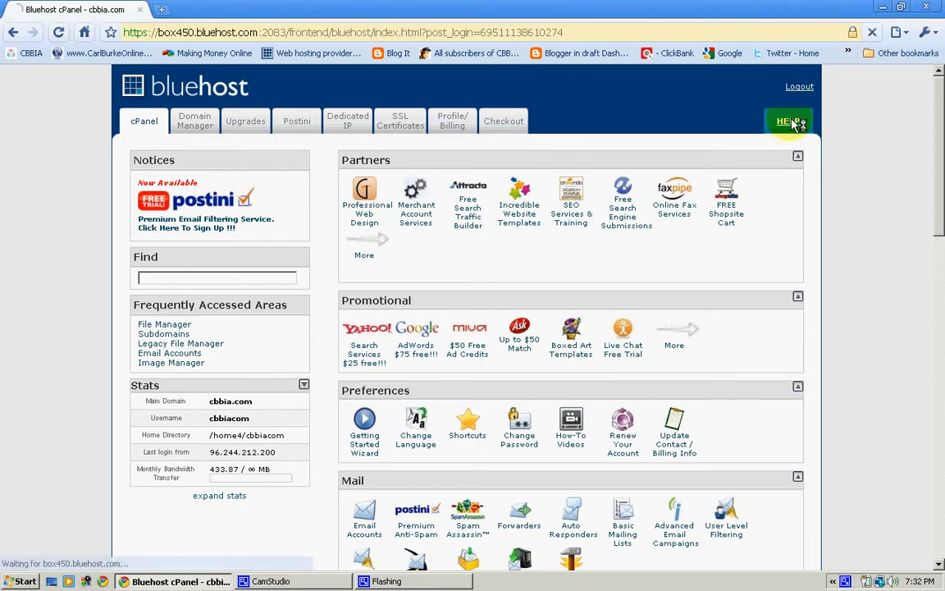
# - Load helpdesk.bluehost.com and browse its ticket, knowledgebase, live chat and contact sections
pyautogui.click(788, 122)
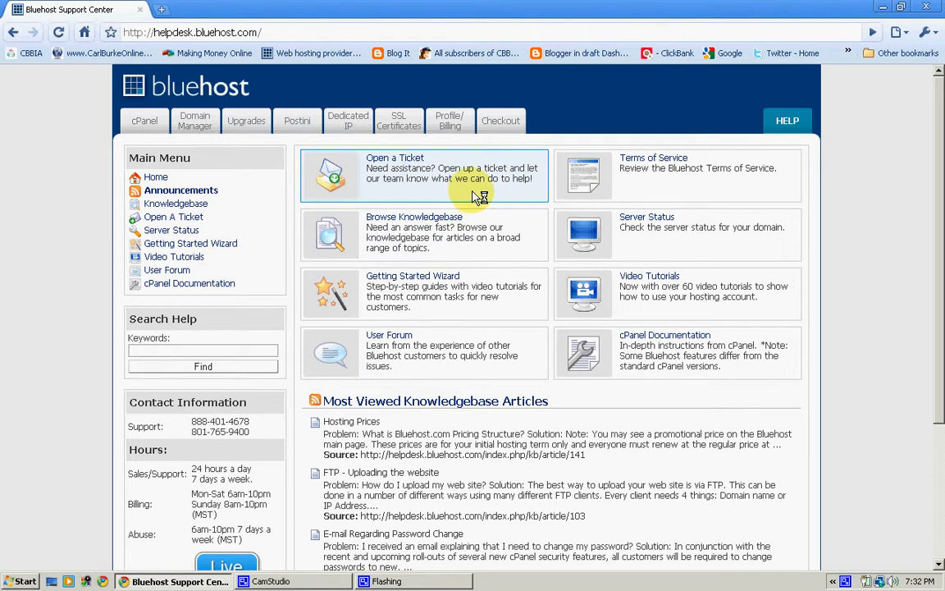
pyautogui.moveTo(476, 285)
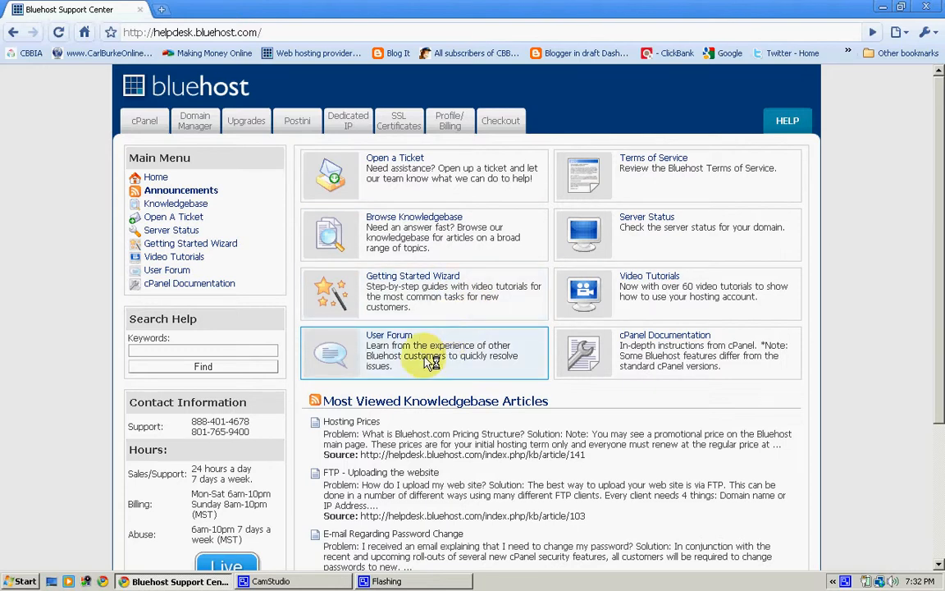
pyautogui.scroll(-3)
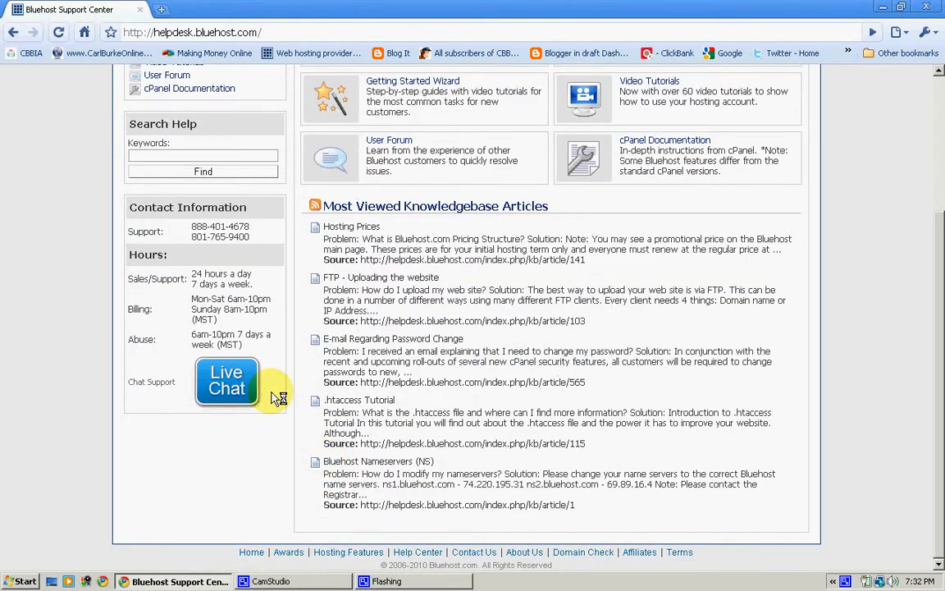
pyautogui.moveTo(271, 230)
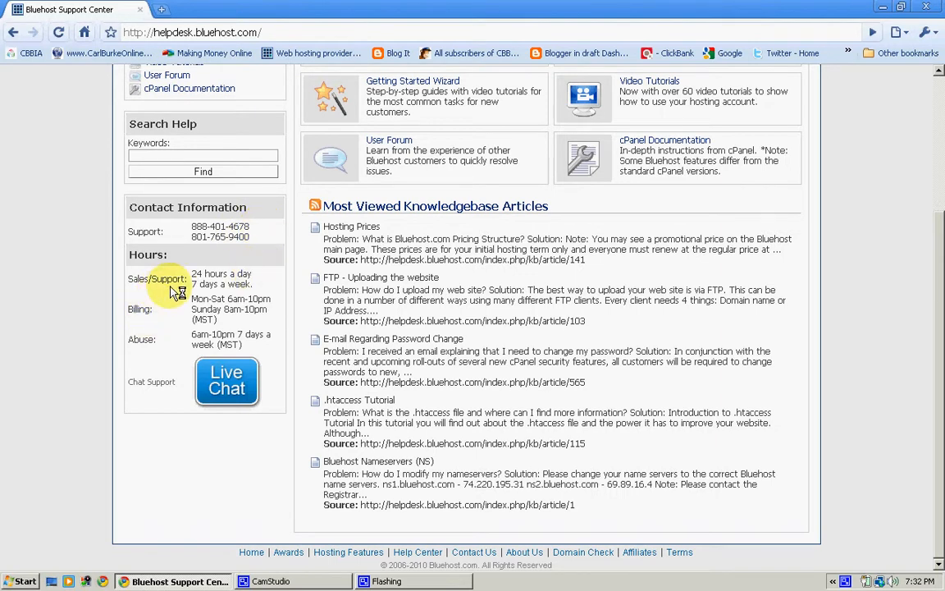
pyautogui.moveTo(265, 271)
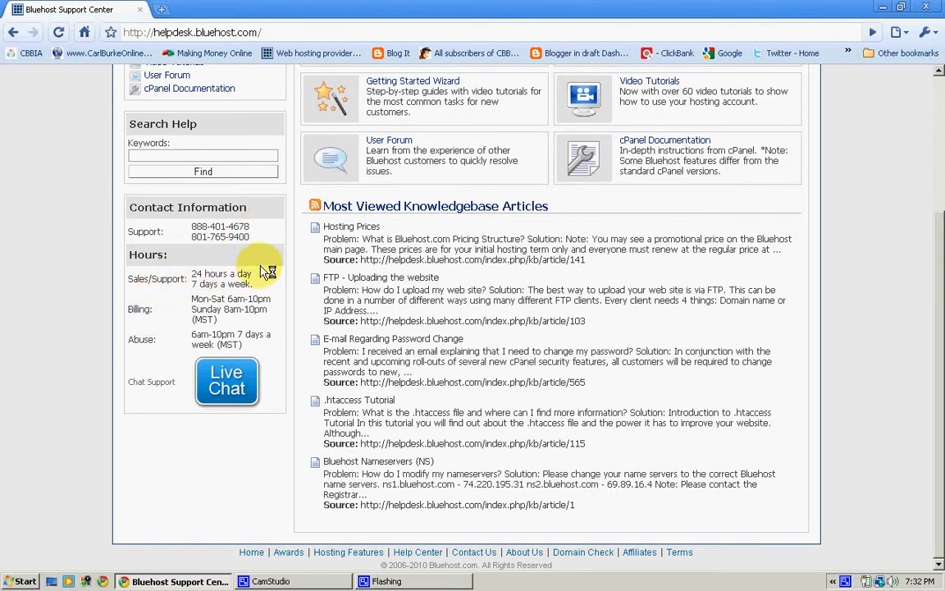
pyautogui.moveTo(282, 236)
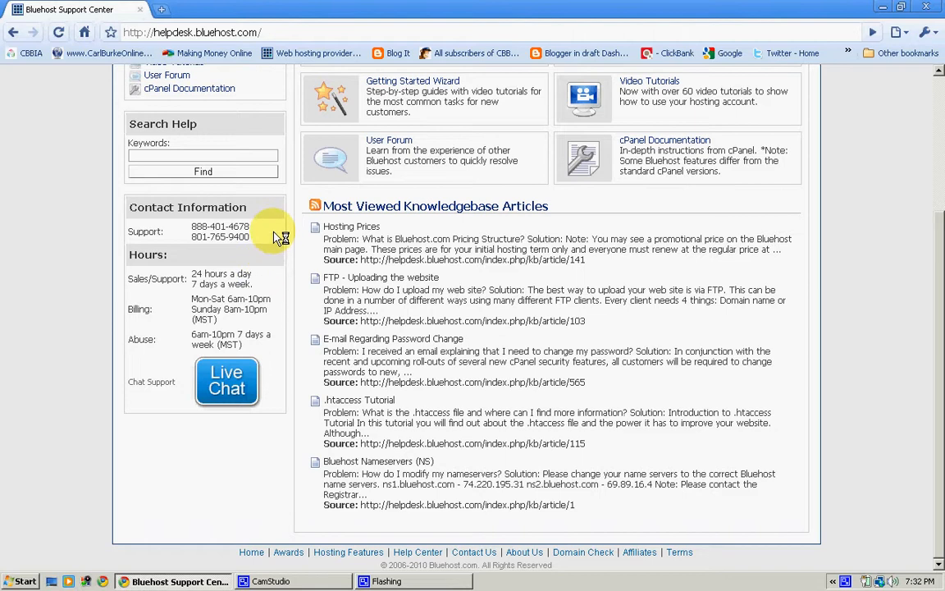
pyautogui.moveTo(262, 319)
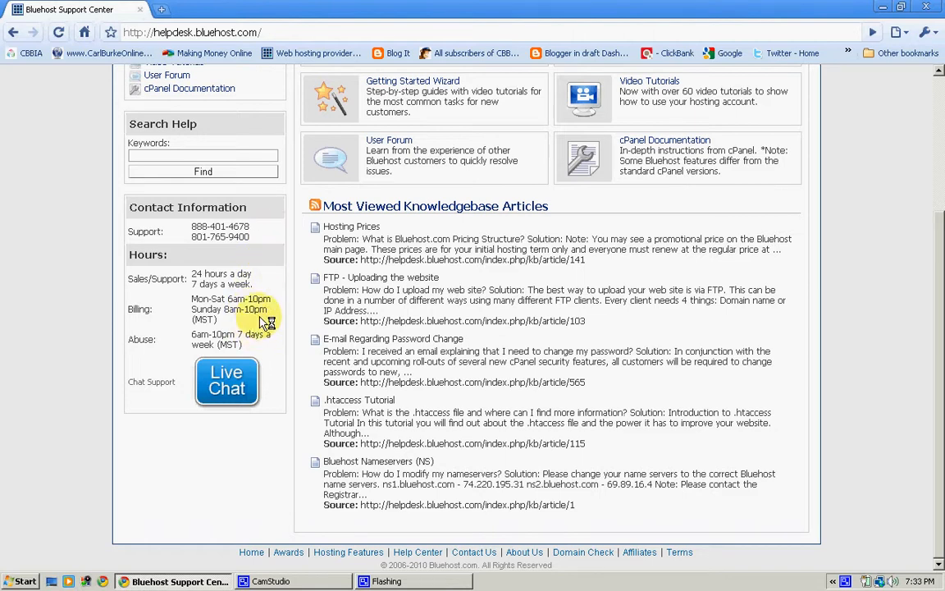
pyautogui.moveTo(271, 318)
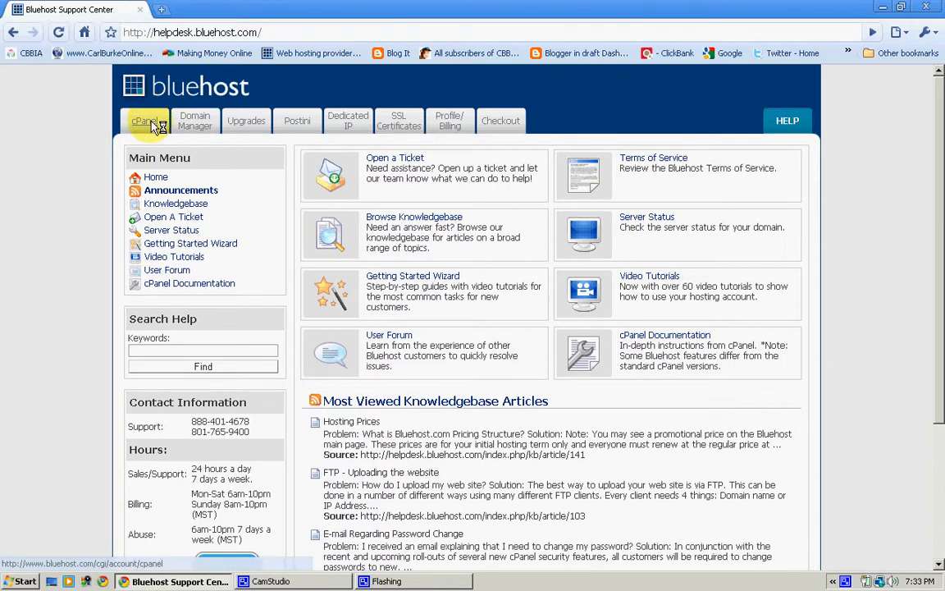
# - Return to the cPanel home dashboard and browse down to preferences, mail, files and logs
pyautogui.click(145, 121)
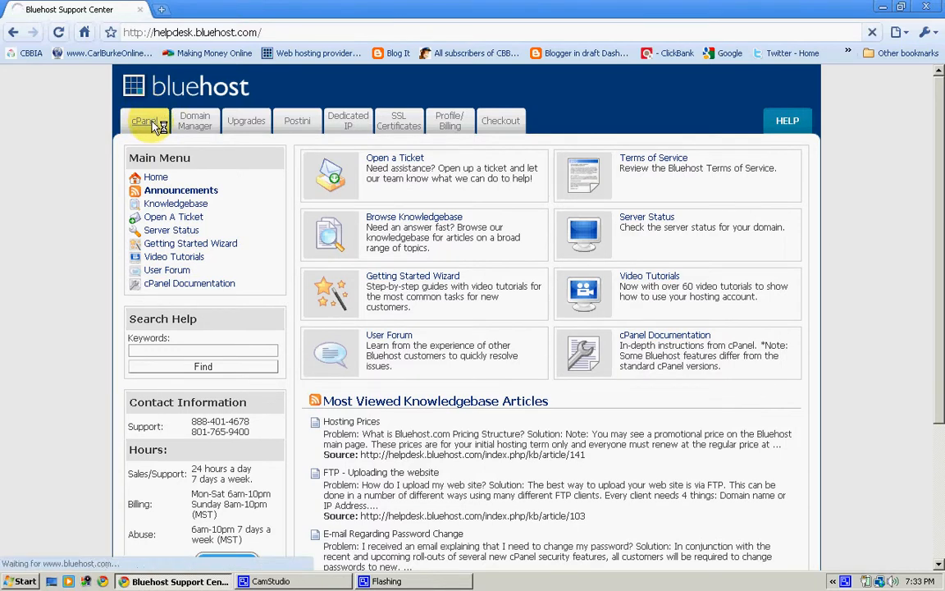
pyautogui.click(145, 122)
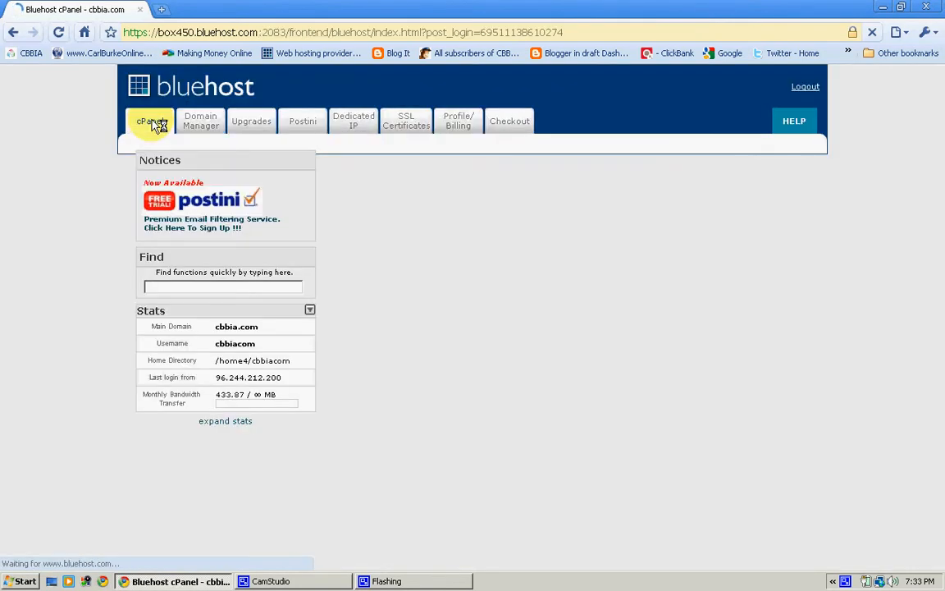
pyautogui.click(150, 122)
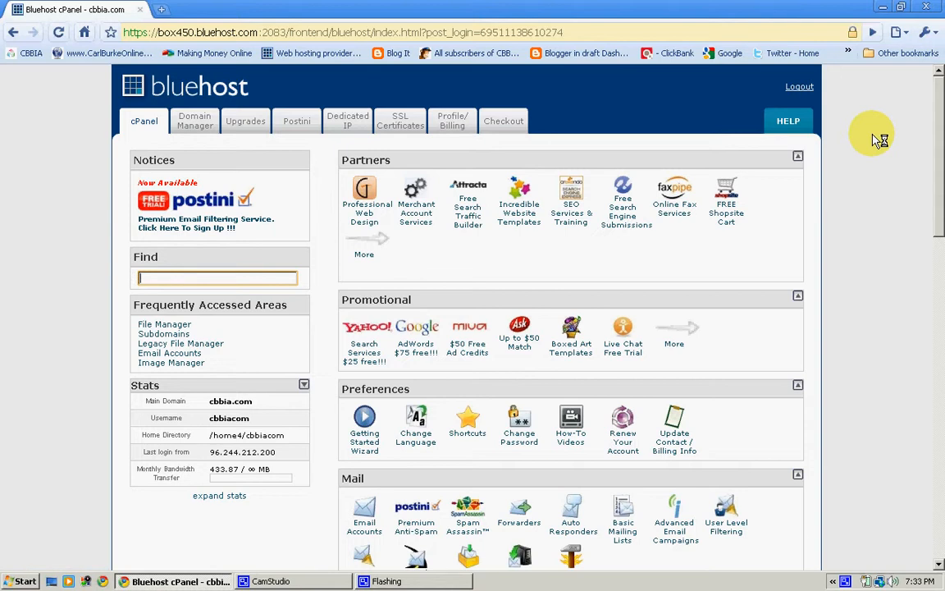
pyautogui.moveTo(912, 167)
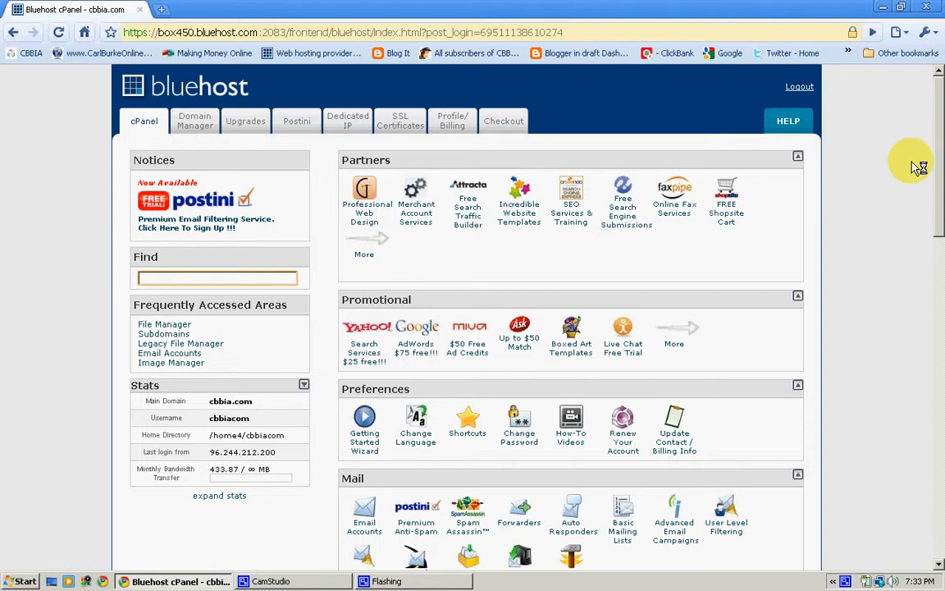
pyautogui.scroll(-3)
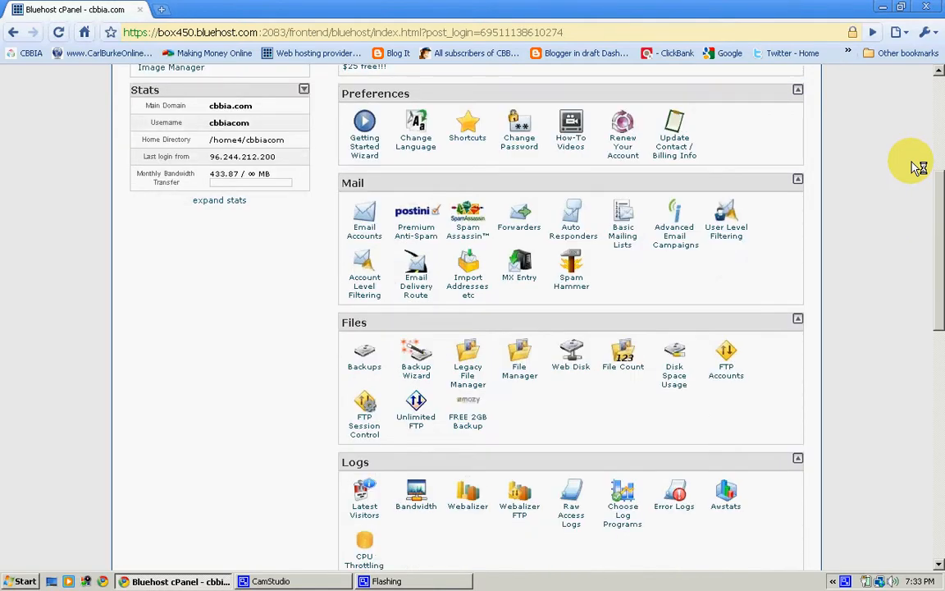
pyautogui.moveTo(210, 305)
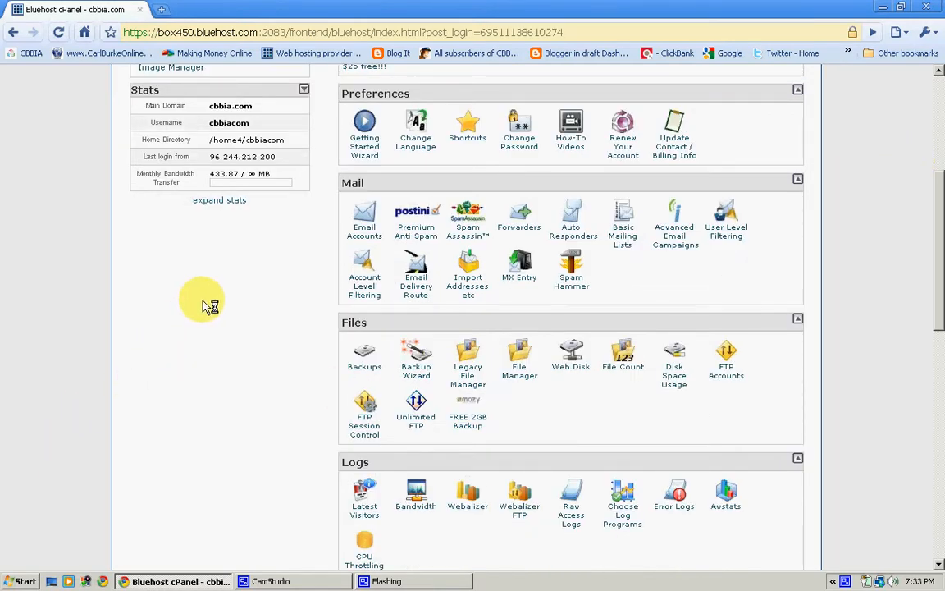
pyautogui.moveTo(282, 320)
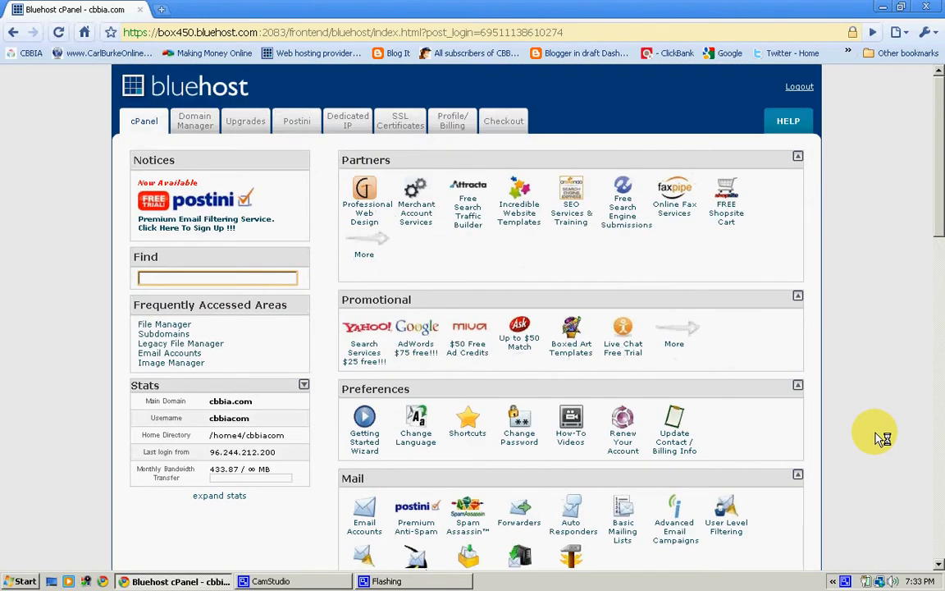
pyautogui.moveTo(894, 411)
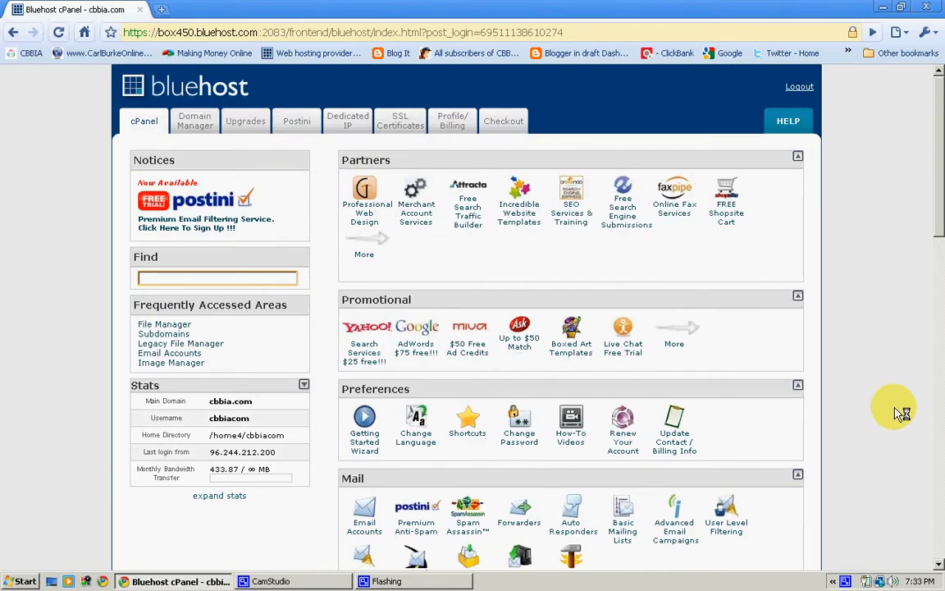
pyautogui.moveTo(922, 364)
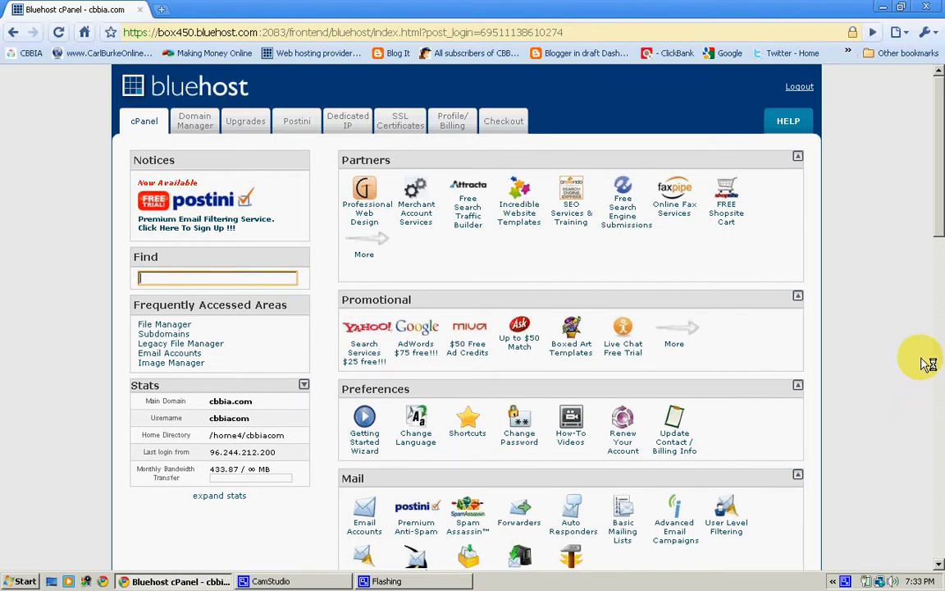
pyautogui.moveTo(889, 295)
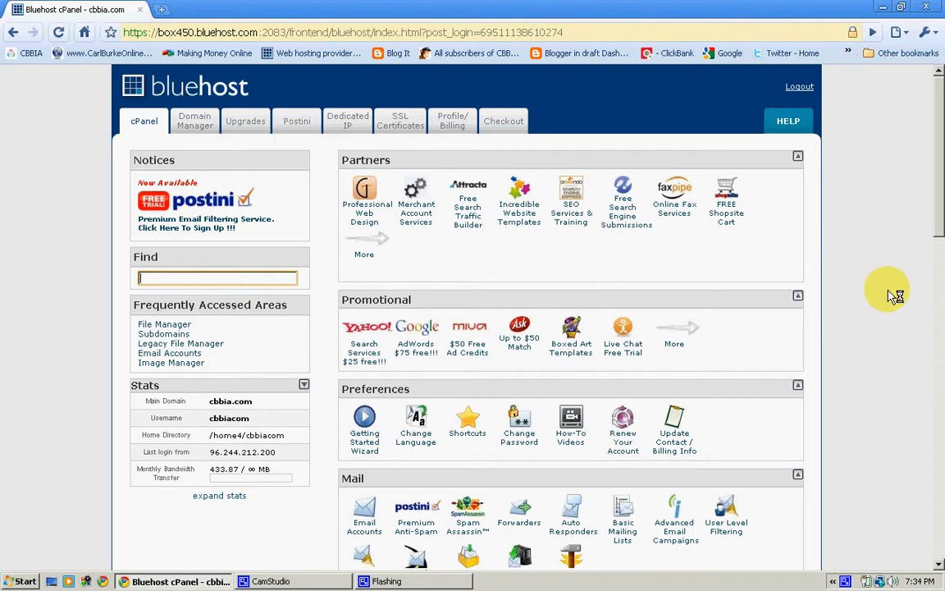
pyautogui.moveTo(901, 232)
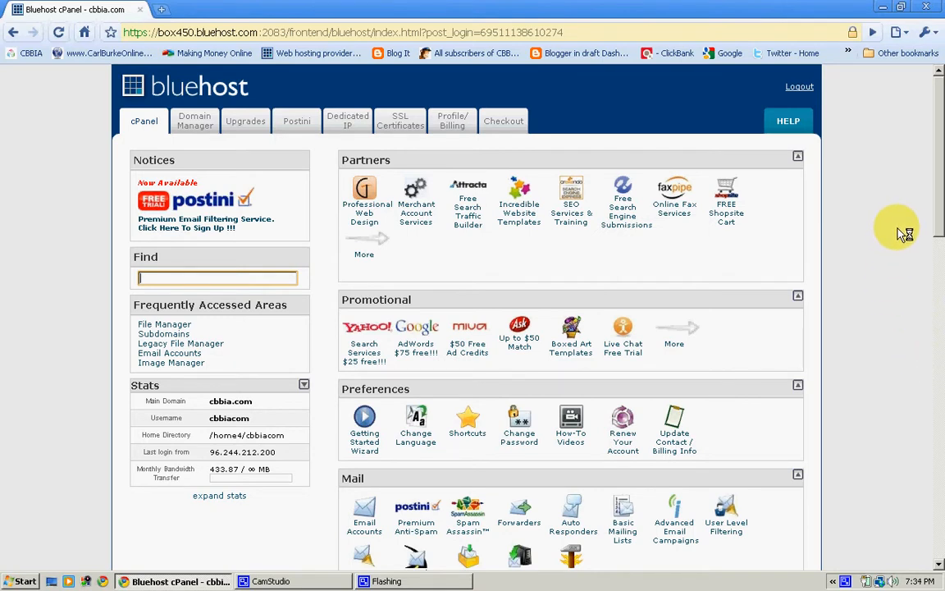
pyautogui.moveTo(899, 217)
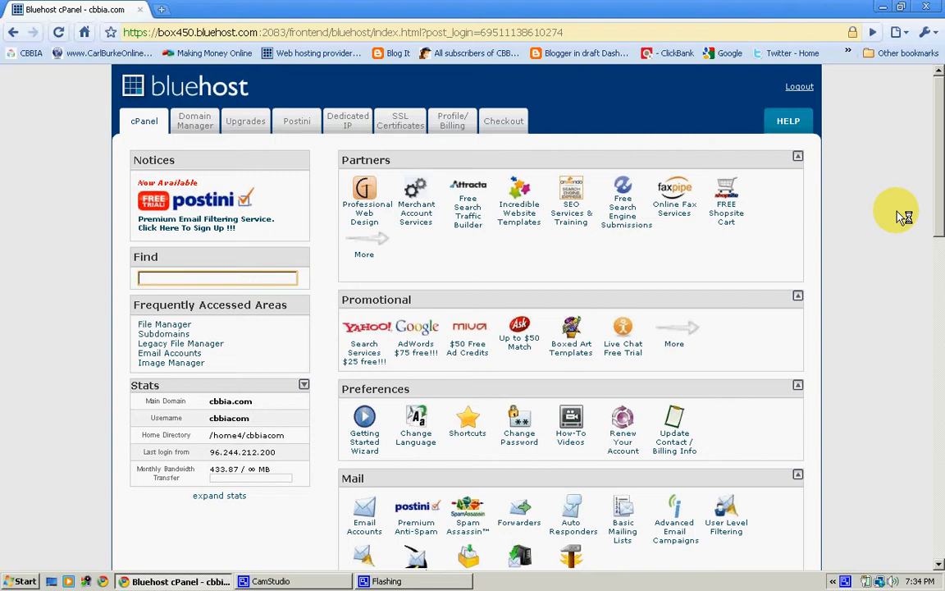
pyautogui.moveTo(899, 217)
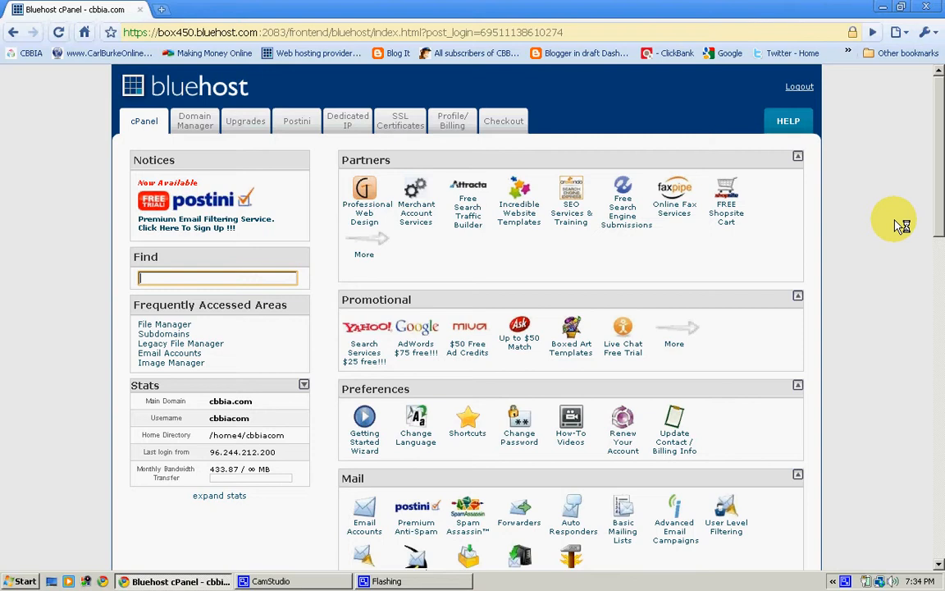
pyautogui.scroll(-3)
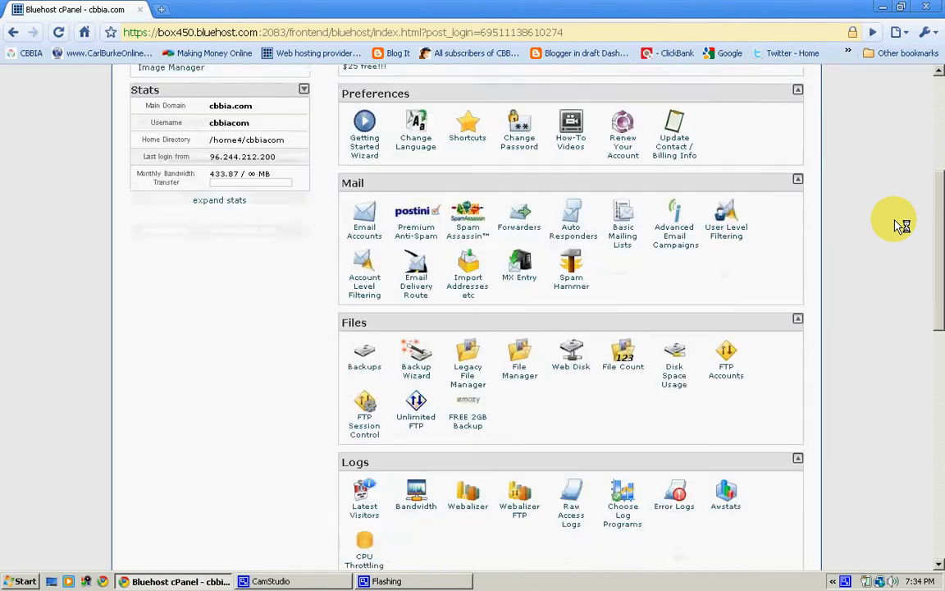
pyautogui.scroll(-3)
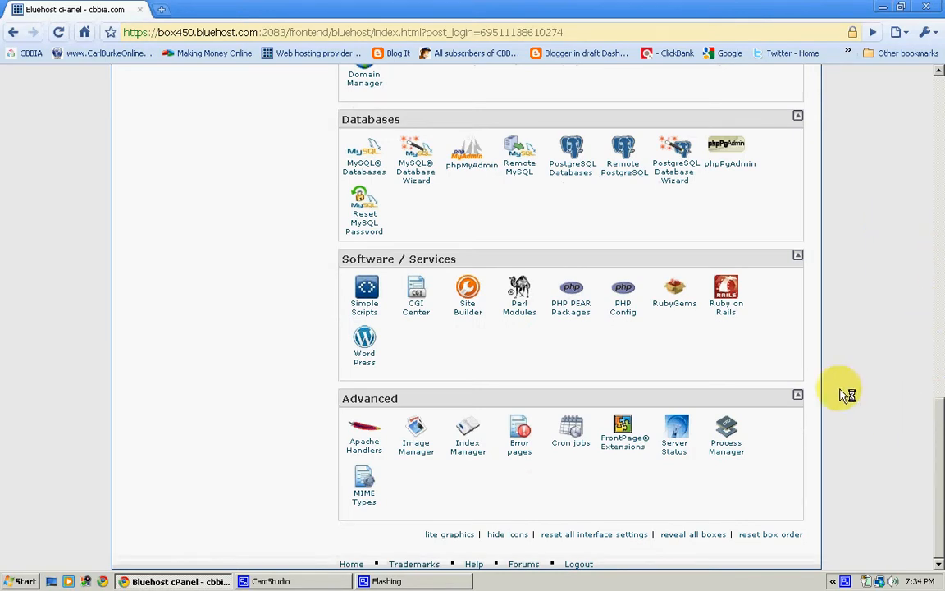
pyautogui.moveTo(386, 361)
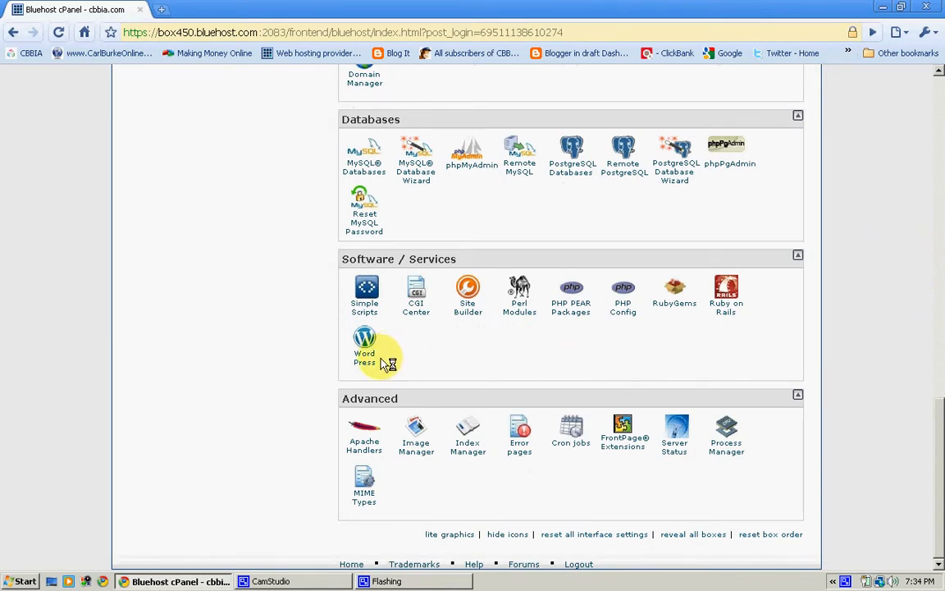
pyautogui.moveTo(479, 340)
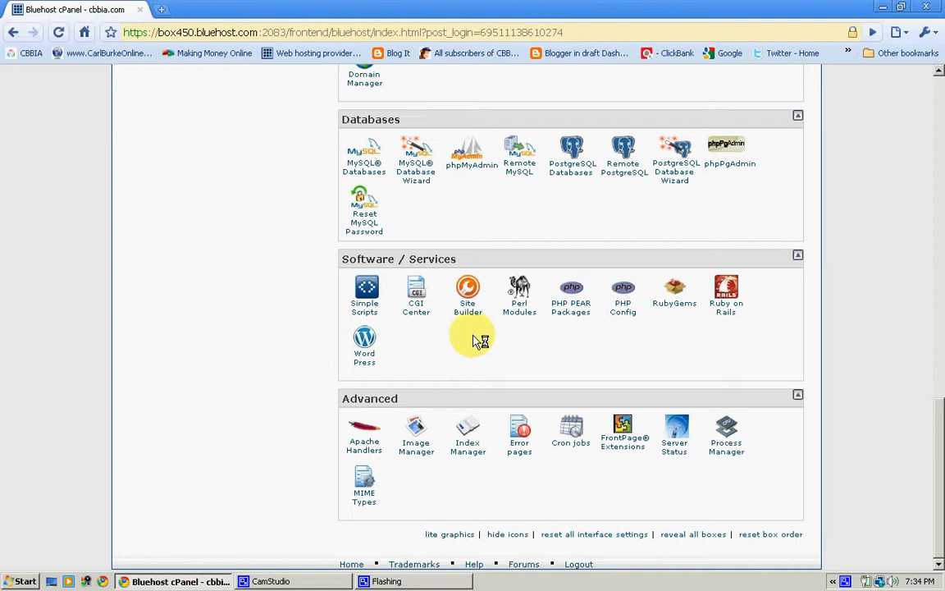
pyautogui.moveTo(659, 362)
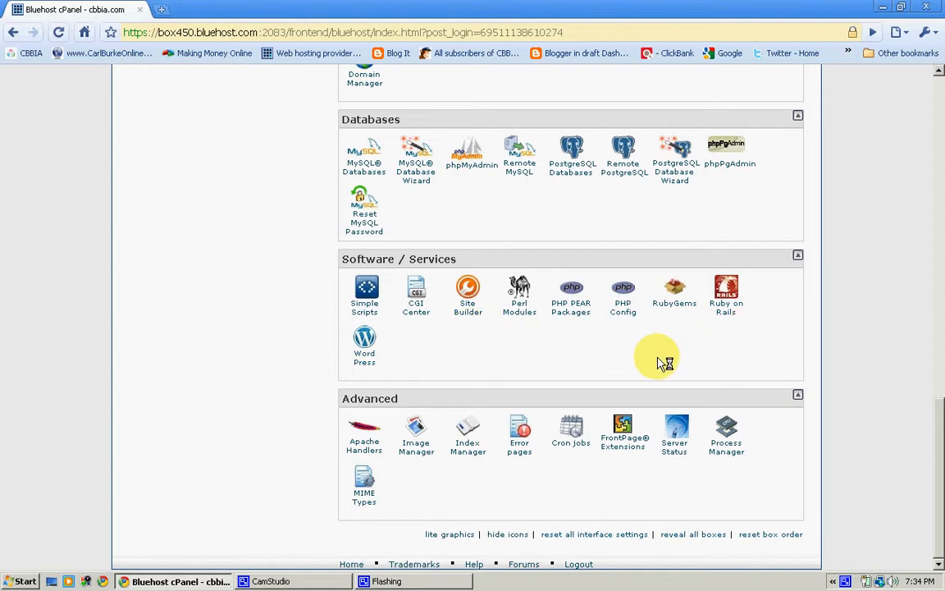
pyautogui.moveTo(558, 479)
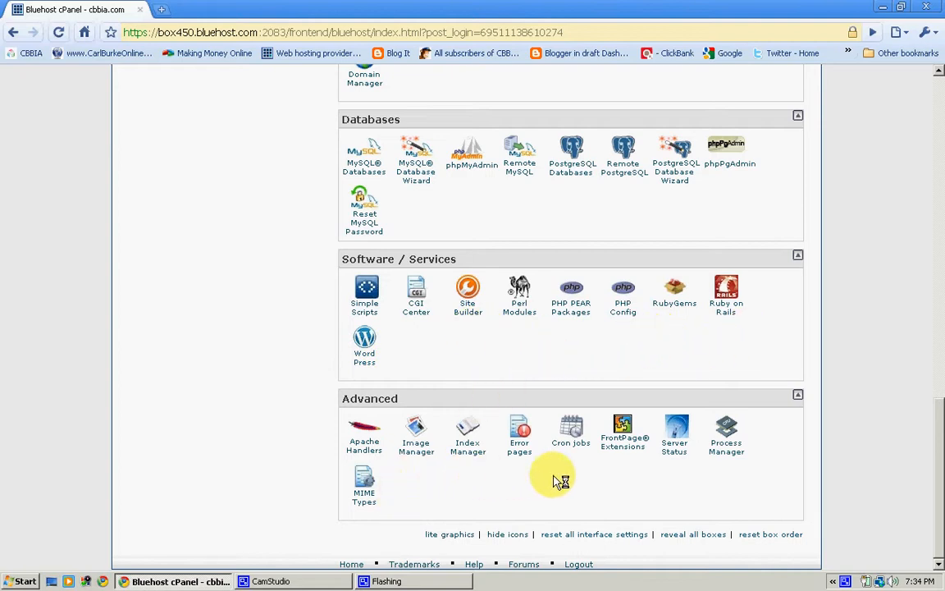
pyautogui.moveTo(939, 377)
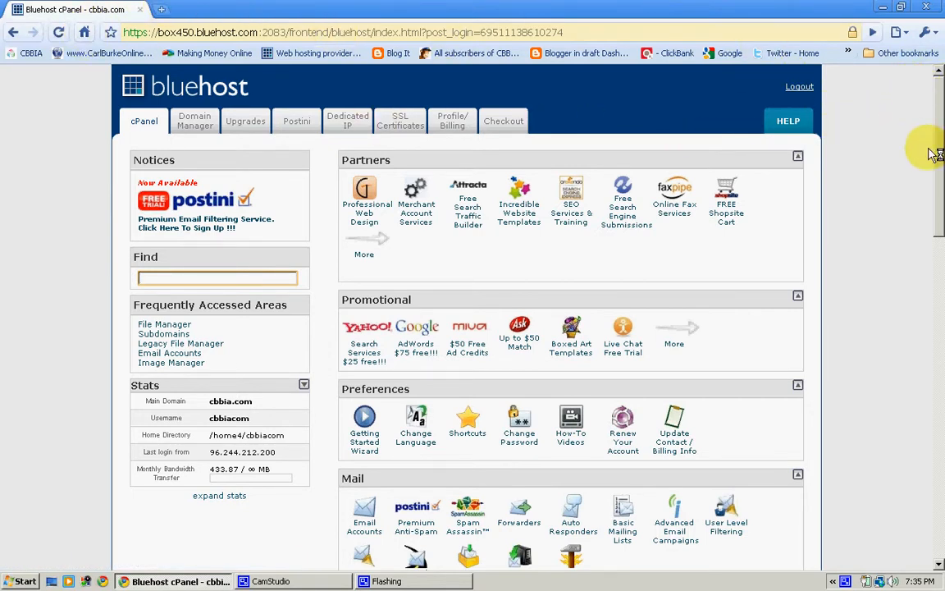
pyautogui.moveTo(799, 87)
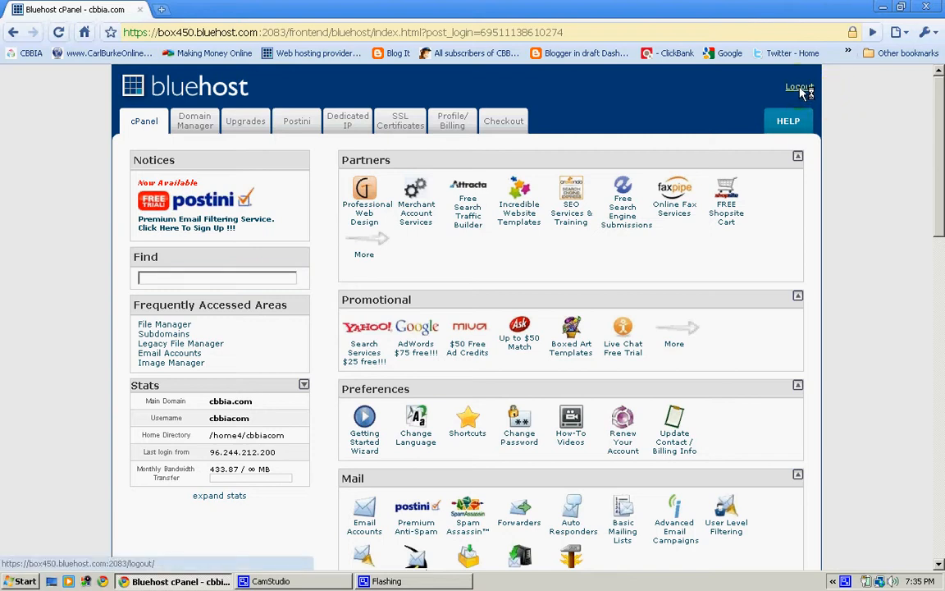
# - Log out of cPanel and land on the public Bluehost homepage with pricing and install scripts
pyautogui.click(799, 87)
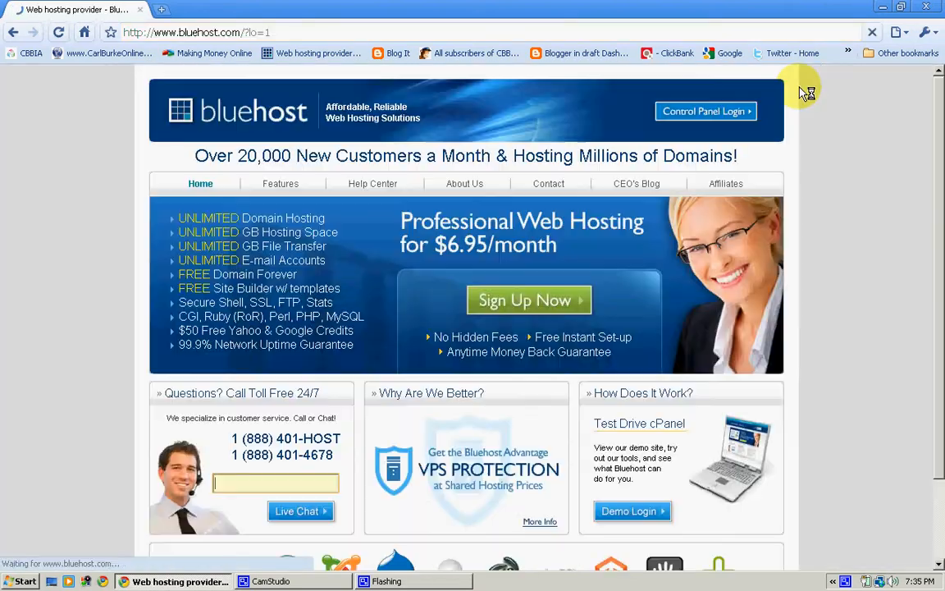
pyautogui.moveTo(879, 191)
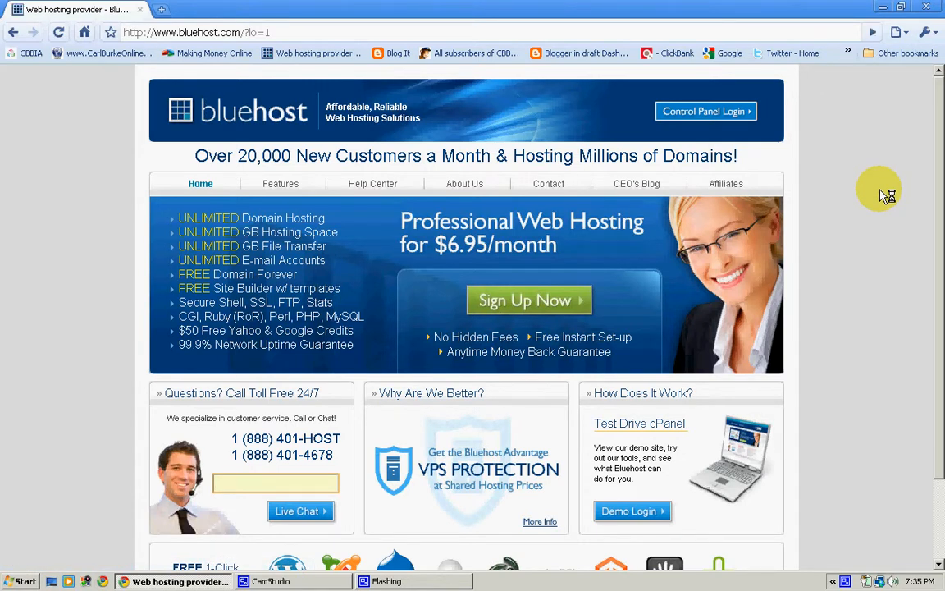
pyautogui.scroll(-3)
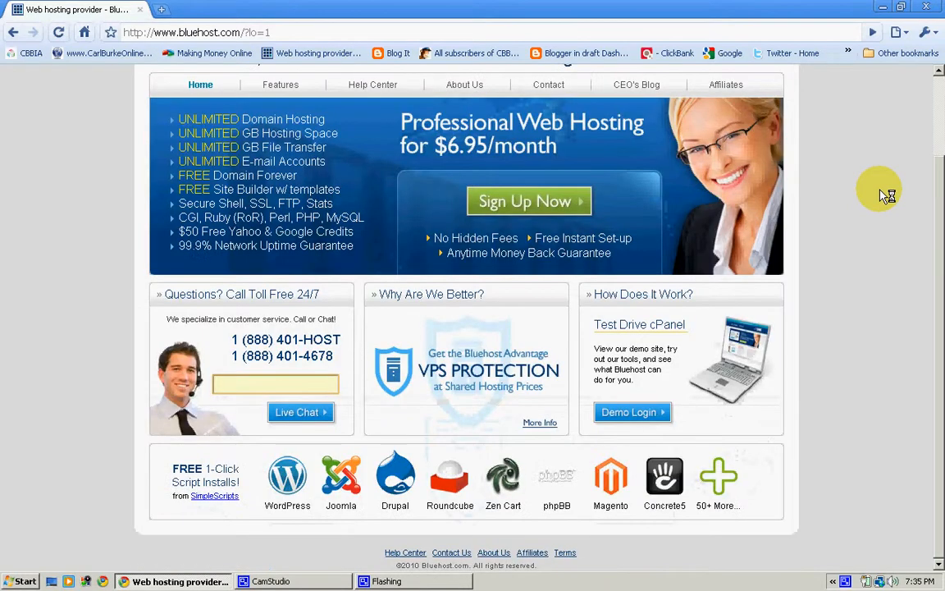